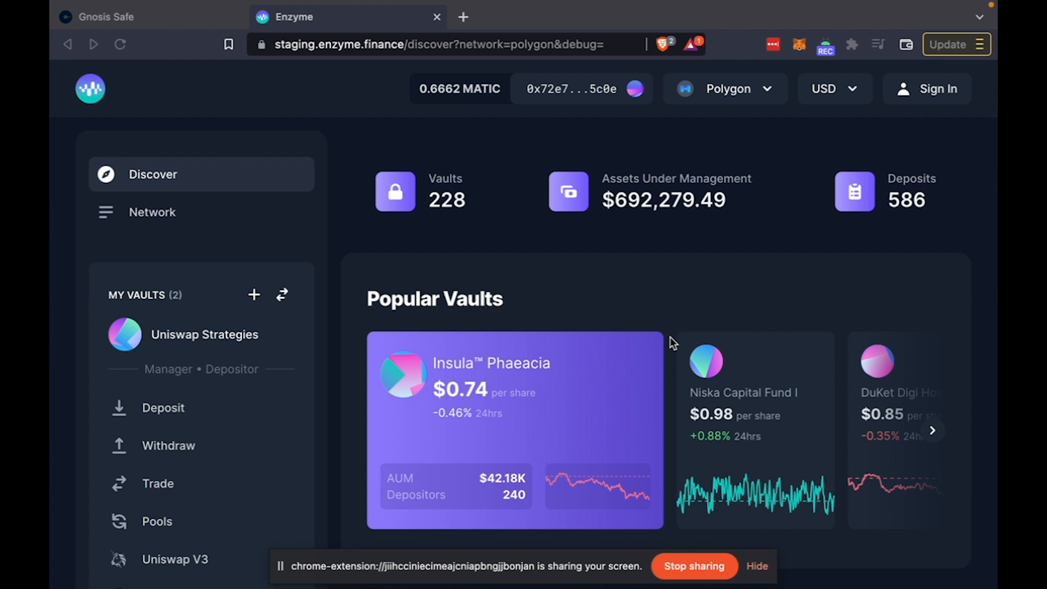
{"action": "mouse_move", "coordinate": [367, 336]}
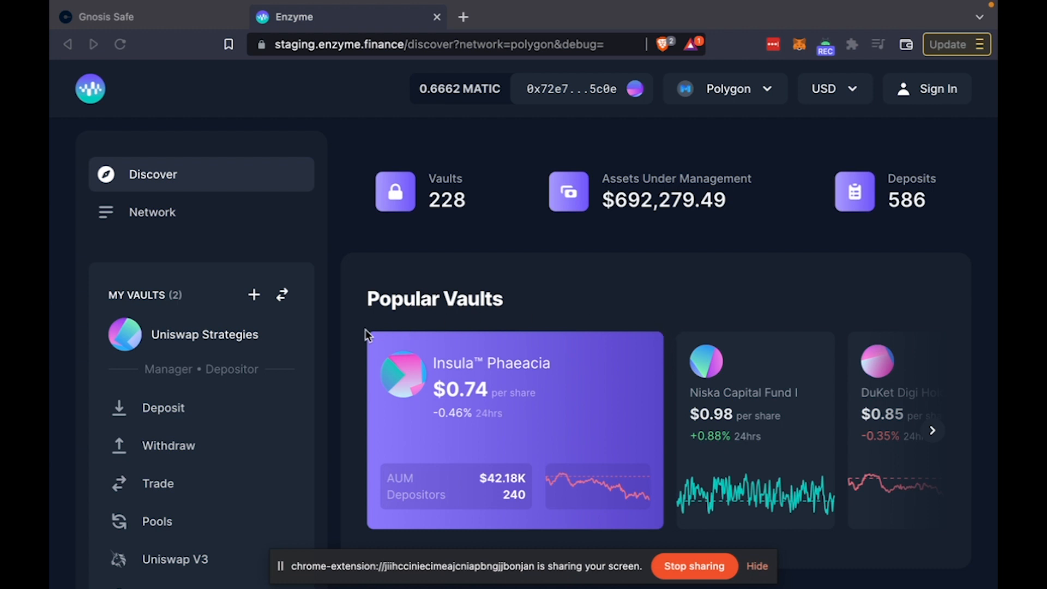
Start creating a new vault and review the Public, Hybrid and Private template cards.
{"action": "left_click", "coordinate": [255, 295]}
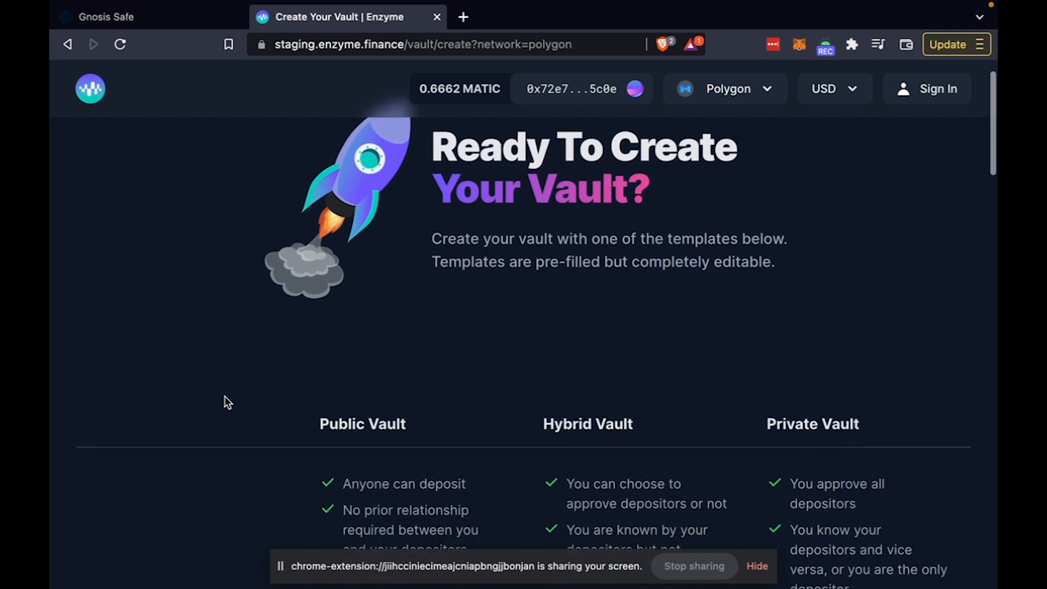
{"action": "scroll", "scroll_direction": "down", "scroll_amount": 3}
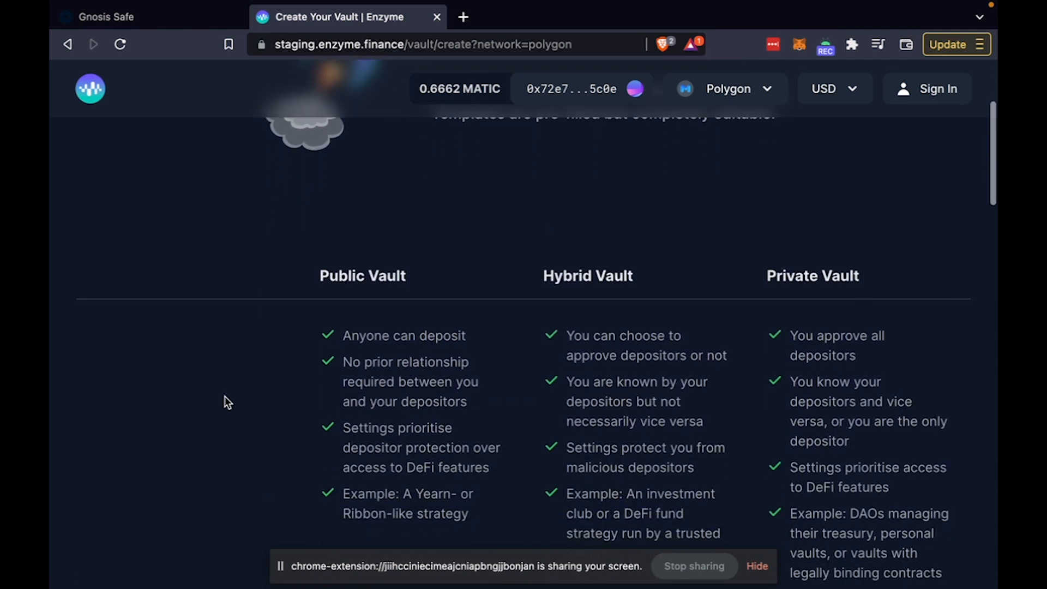
{"action": "scroll", "scroll_direction": "down", "scroll_amount": 3}
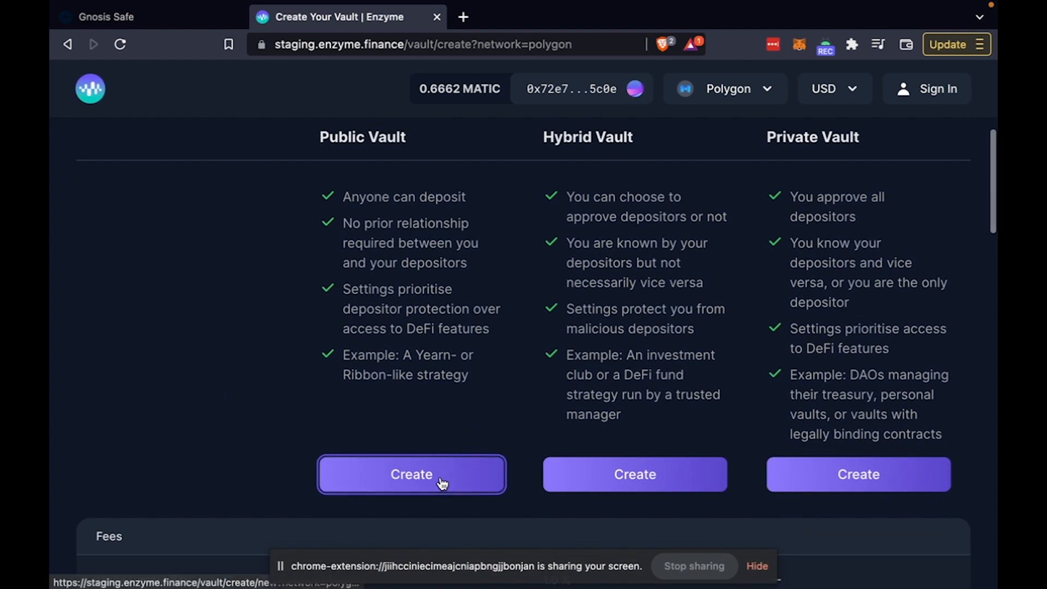
Choose the Public Vault template and proceed to the Basics step.
{"action": "left_click", "coordinate": [411, 475]}
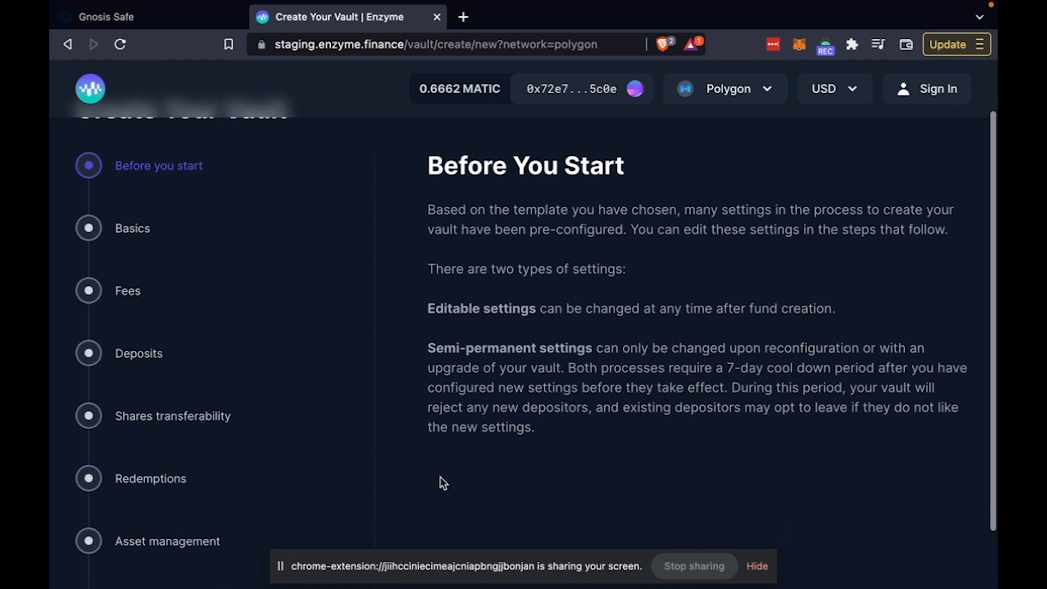
{"action": "scroll", "scroll_direction": "down", "scroll_amount": 3}
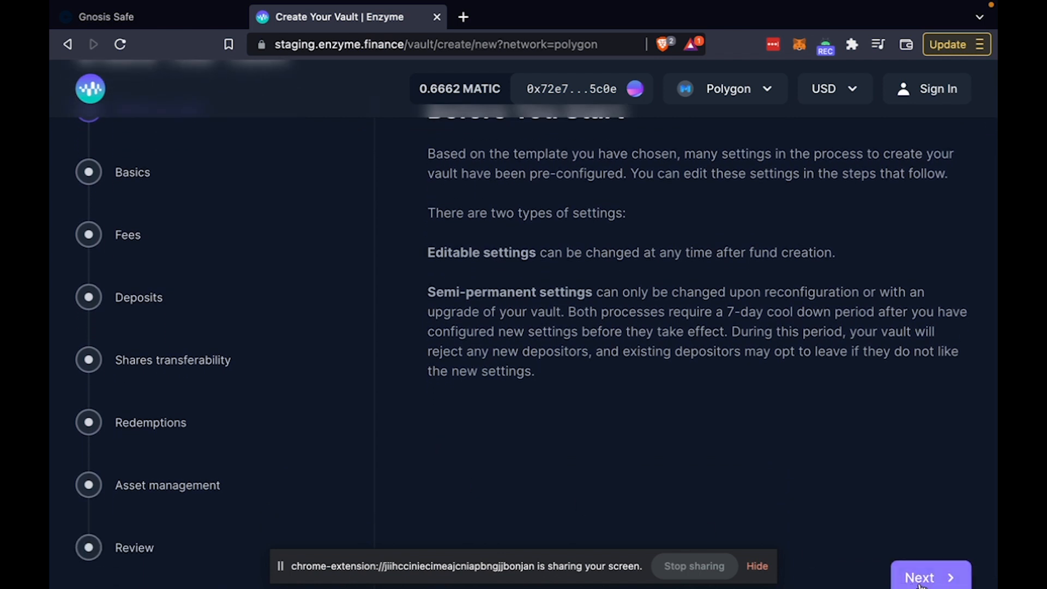
{"action": "left_click", "coordinate": [929, 577]}
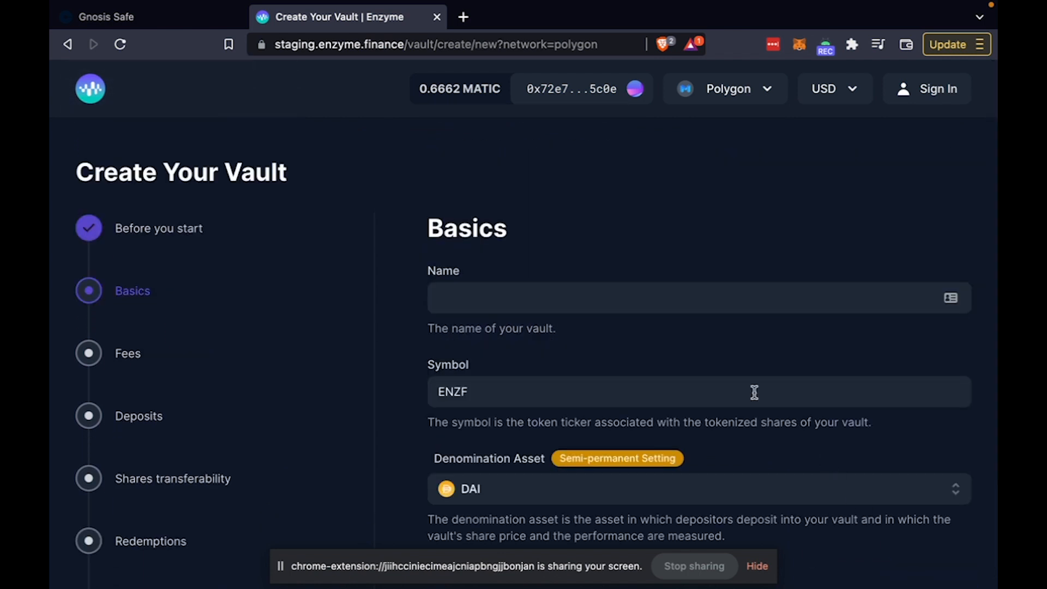
Name the vault 'Uniswap Strategies' and replace the ENZF symbol with UNIS.
{"action": "type", "text": "unisw"}
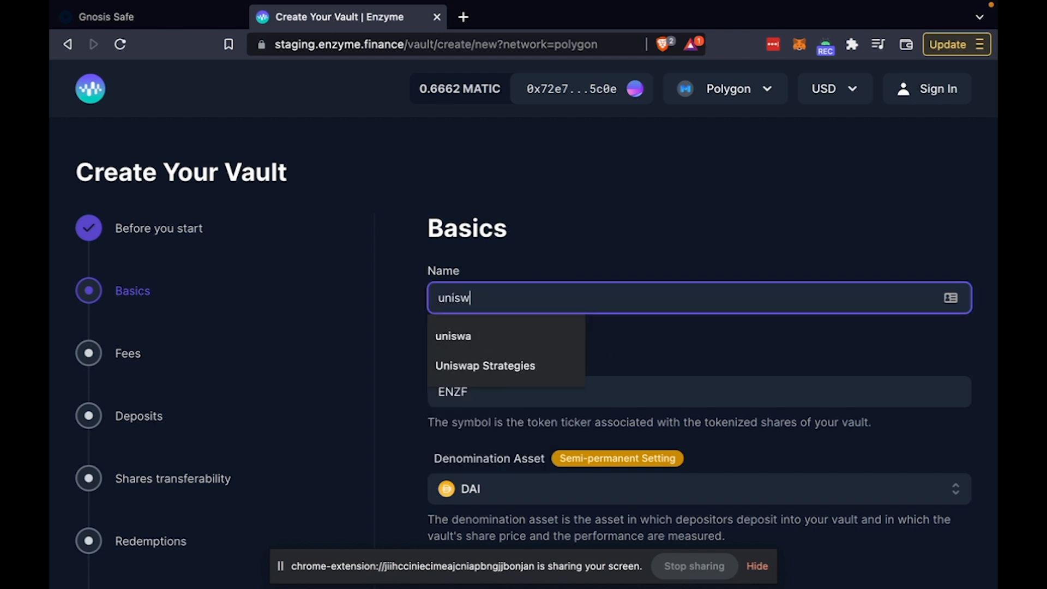
{"action": "left_click", "coordinate": [485, 365]}
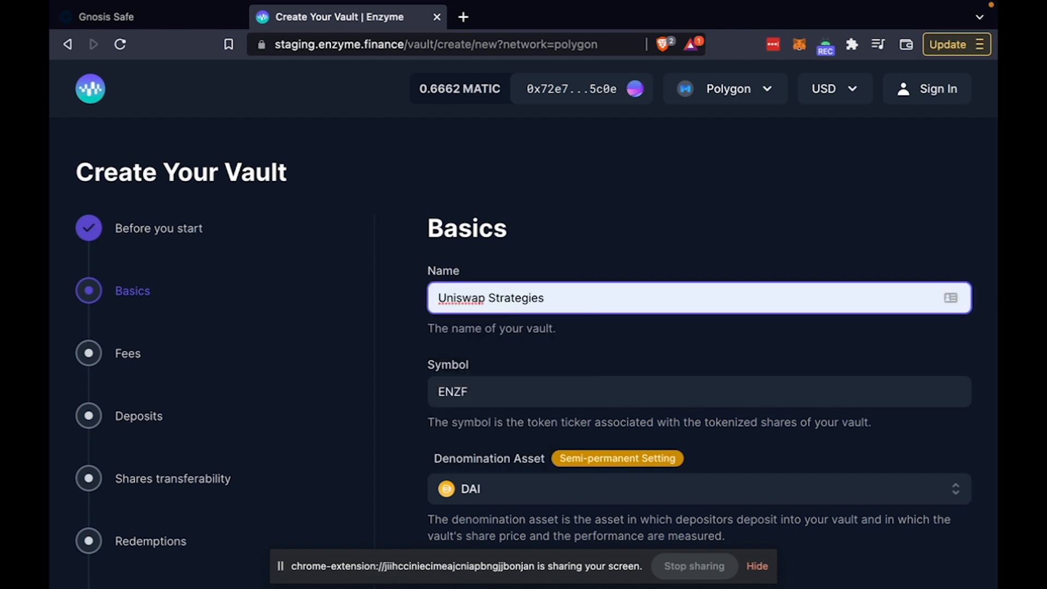
{"action": "scroll", "scroll_direction": "down", "scroll_amount": 3}
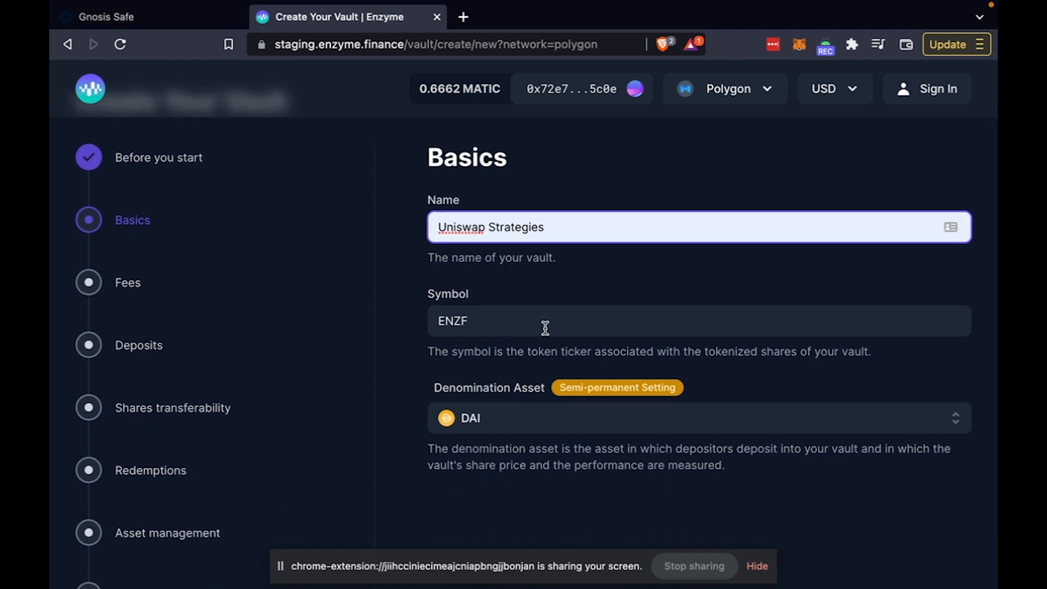
{"action": "double_click", "coordinate": [451, 321]}
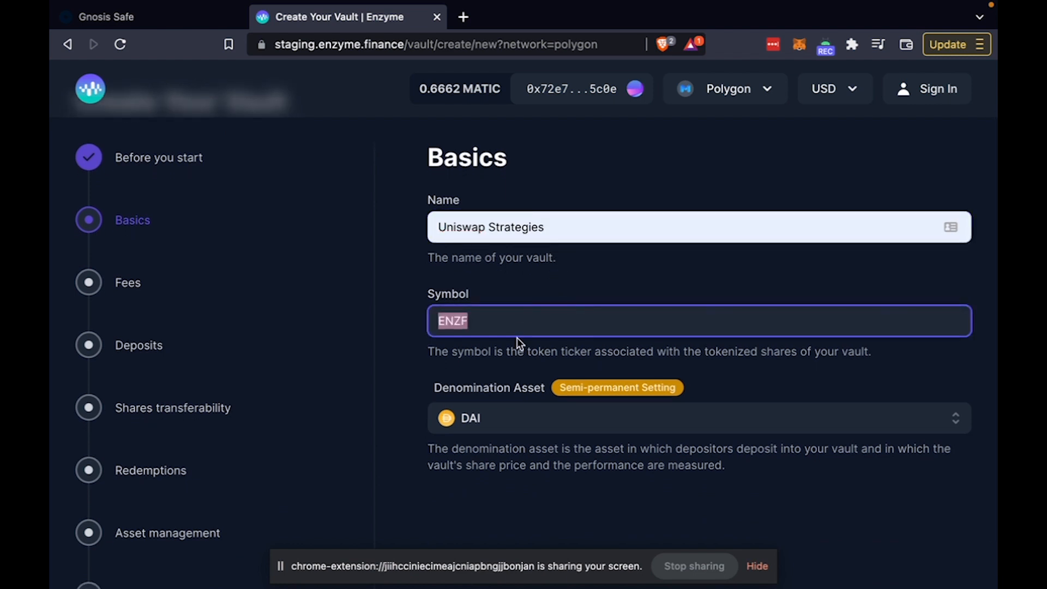
{"action": "type", "text": "UNIS"}
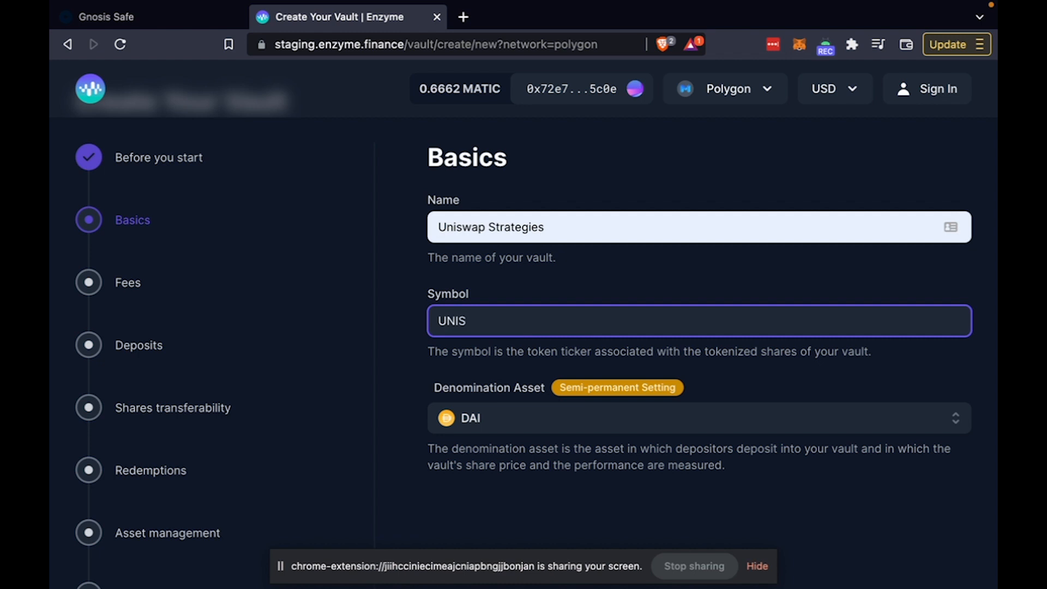
{"action": "scroll", "scroll_direction": "down", "scroll_amount": 3}
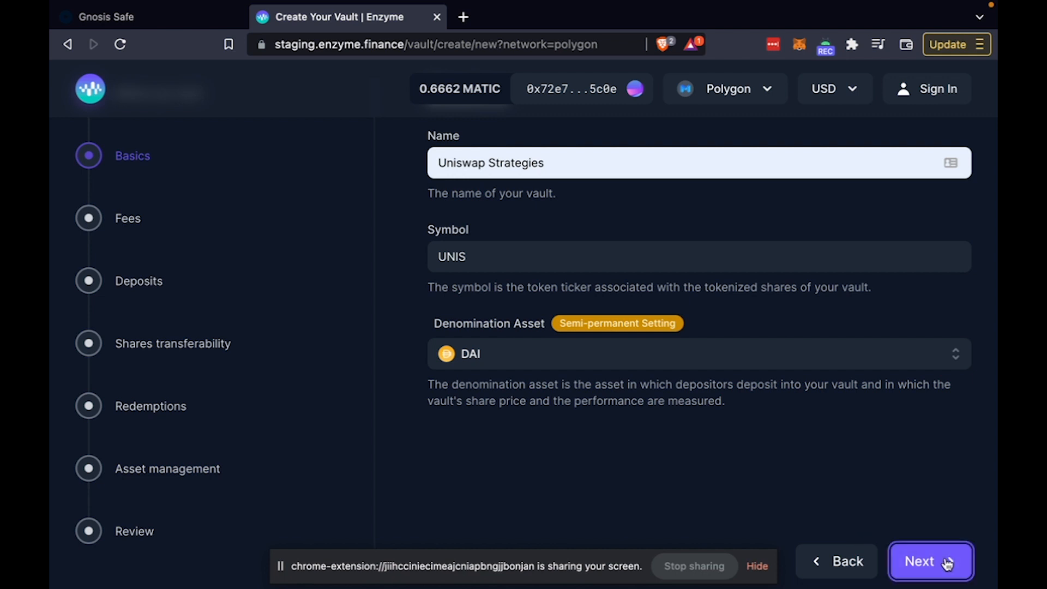
Accept the basics and review the 1% management fee and performance fee settings.
{"action": "left_click", "coordinate": [929, 561]}
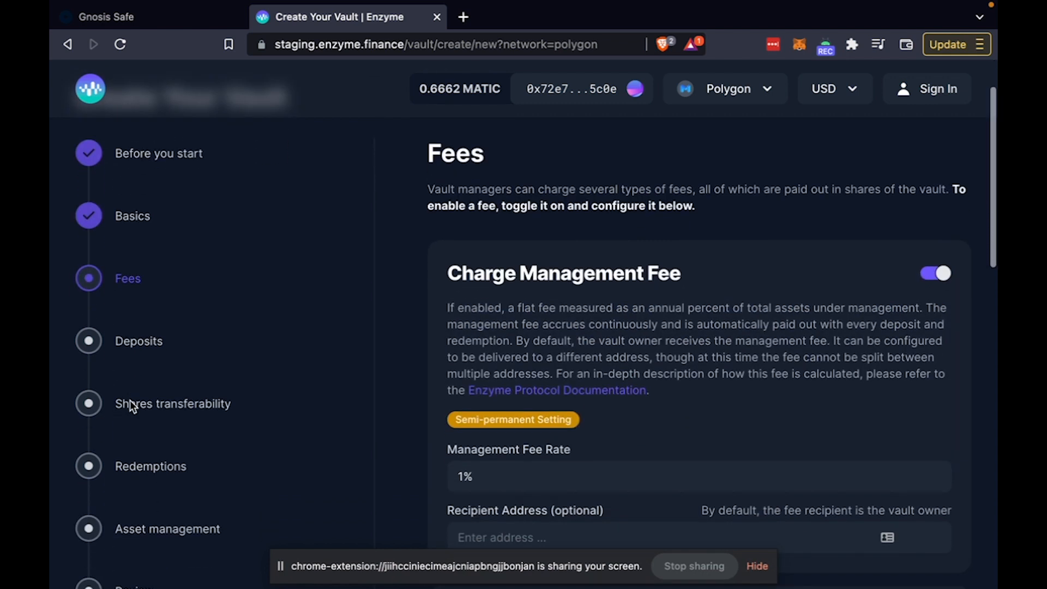
{"action": "scroll", "scroll_direction": "down", "scroll_amount": 3}
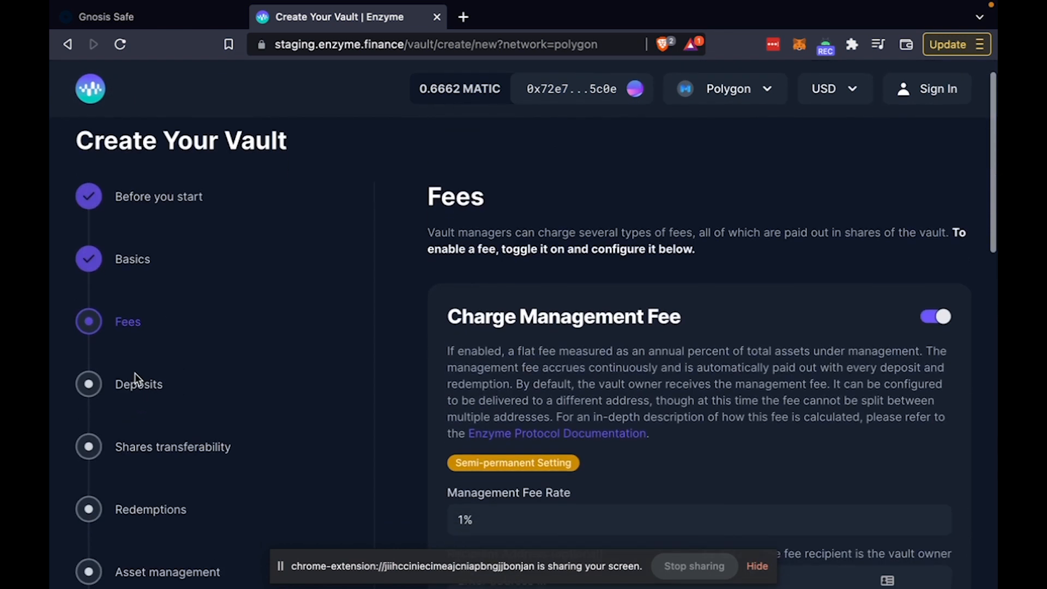
{"action": "scroll", "scroll_direction": "down", "scroll_amount": 3}
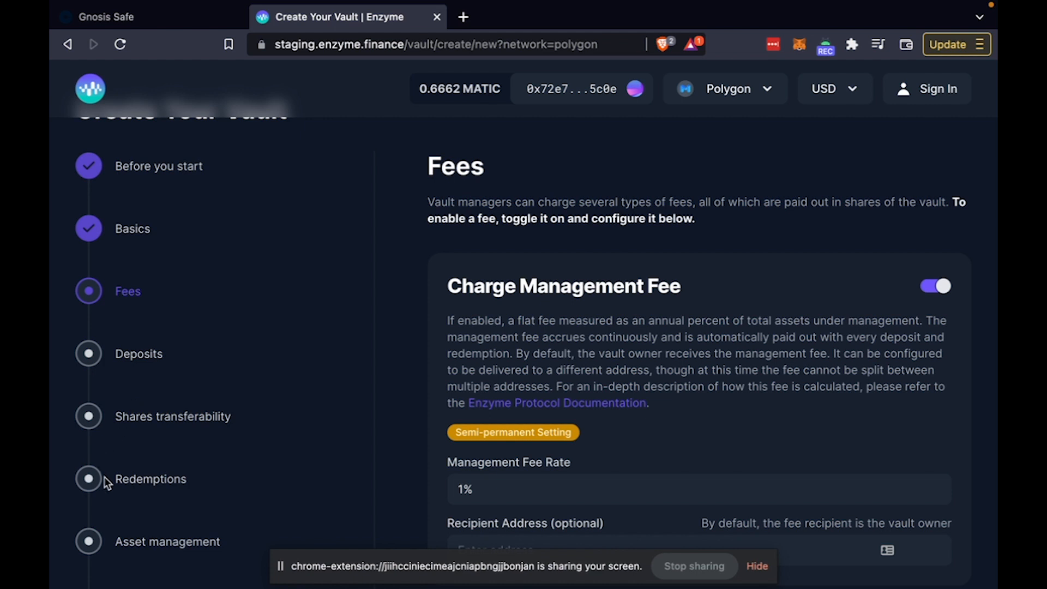
{"action": "scroll", "scroll_direction": "down", "scroll_amount": 3}
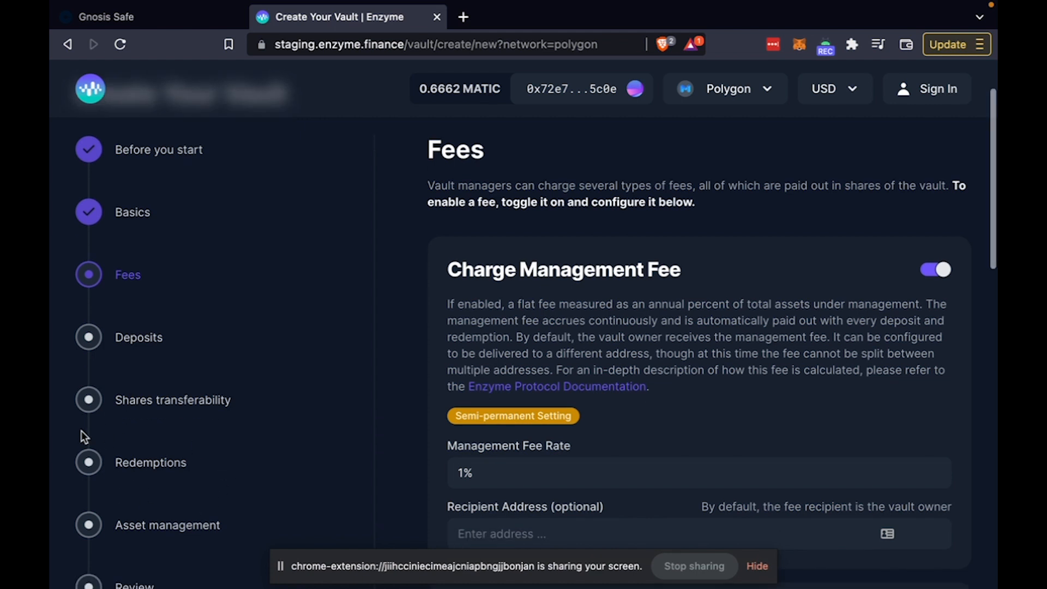
{"action": "scroll", "scroll_direction": "down", "scroll_amount": 3}
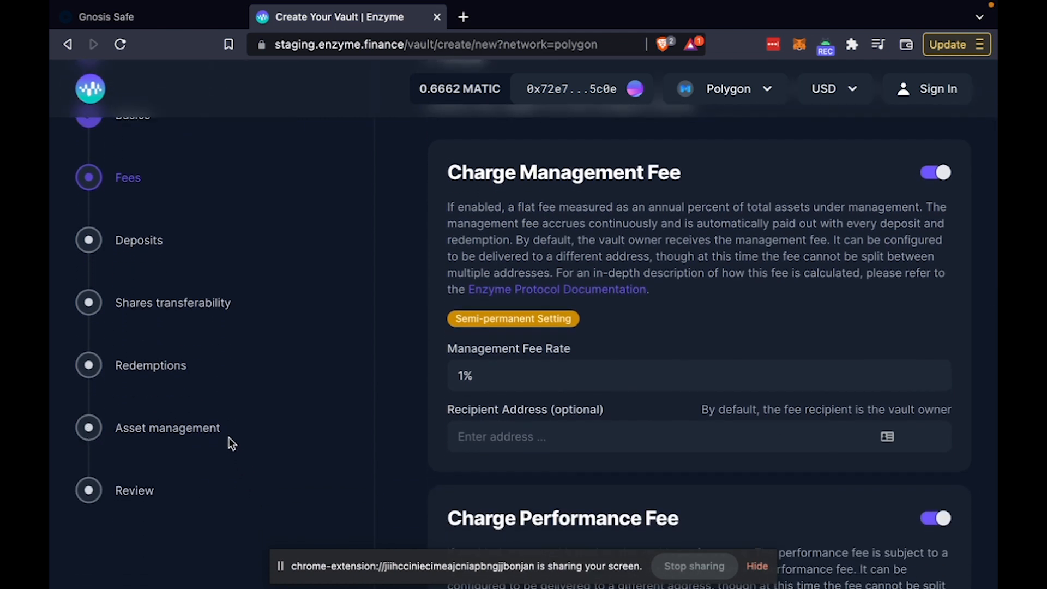
{"action": "mouse_move", "coordinate": [103, 490]}
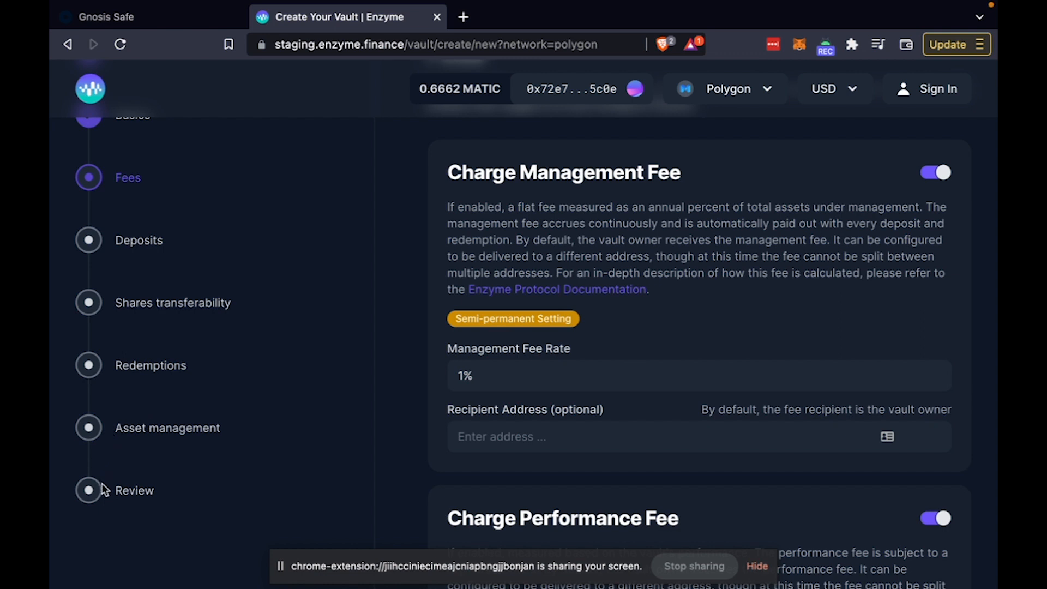
{"action": "scroll", "scroll_direction": "down", "scroll_amount": 3}
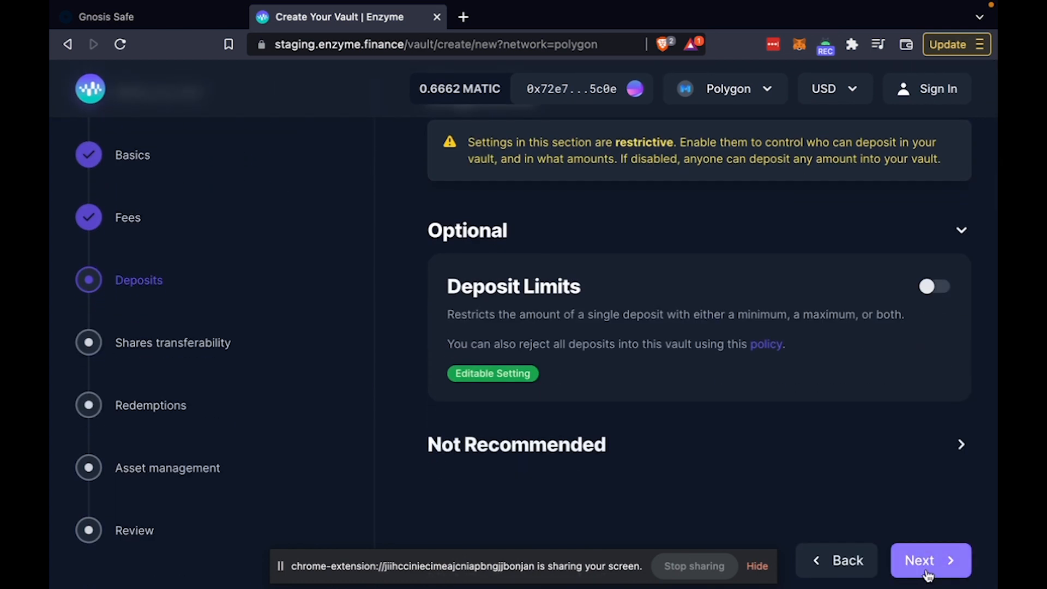
Accept deposits, look over Shares Transferability, then return to the Discover page.
{"action": "left_click", "coordinate": [930, 560]}
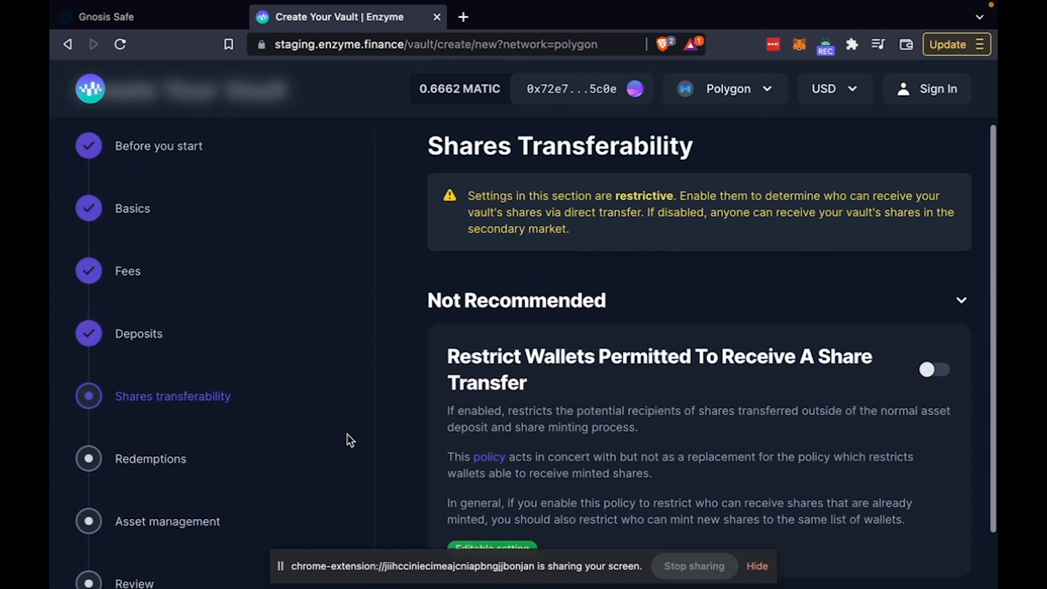
{"action": "scroll", "scroll_direction": "down", "scroll_amount": 3}
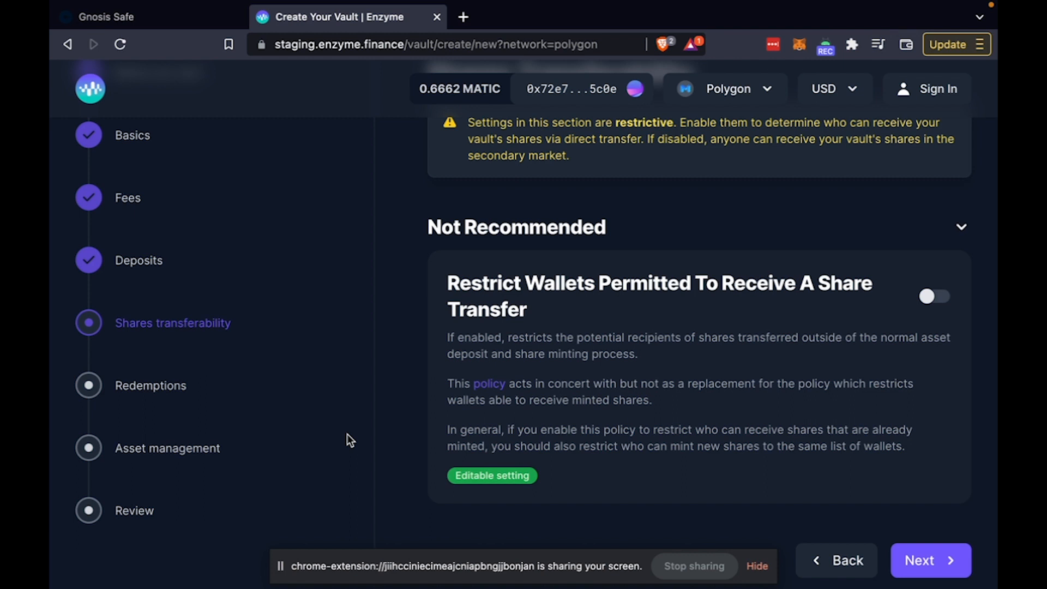
{"action": "left_click", "coordinate": [929, 559]}
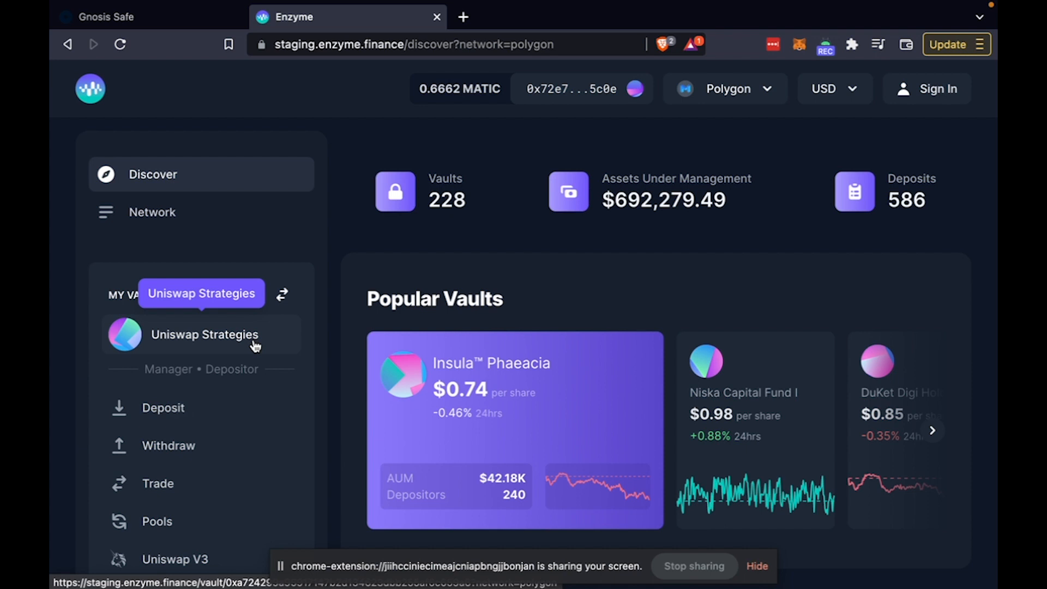
View the Uniswap Strategies vault's Portfolio with WETH, MLN and WMATIC holdings and allocations.
{"action": "left_click", "coordinate": [205, 335]}
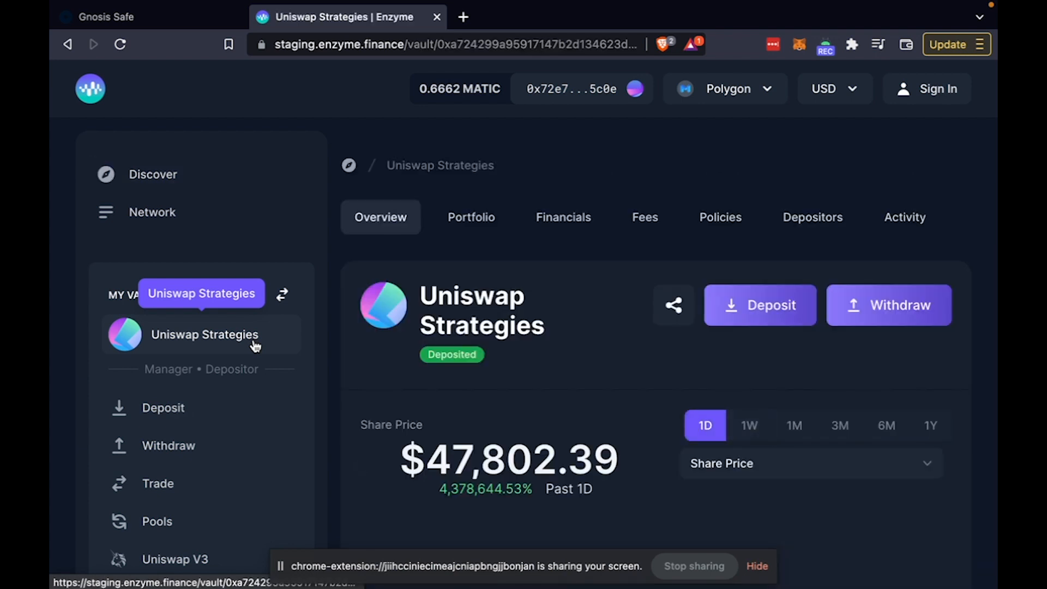
{"action": "mouse_move", "coordinate": [418, 287]}
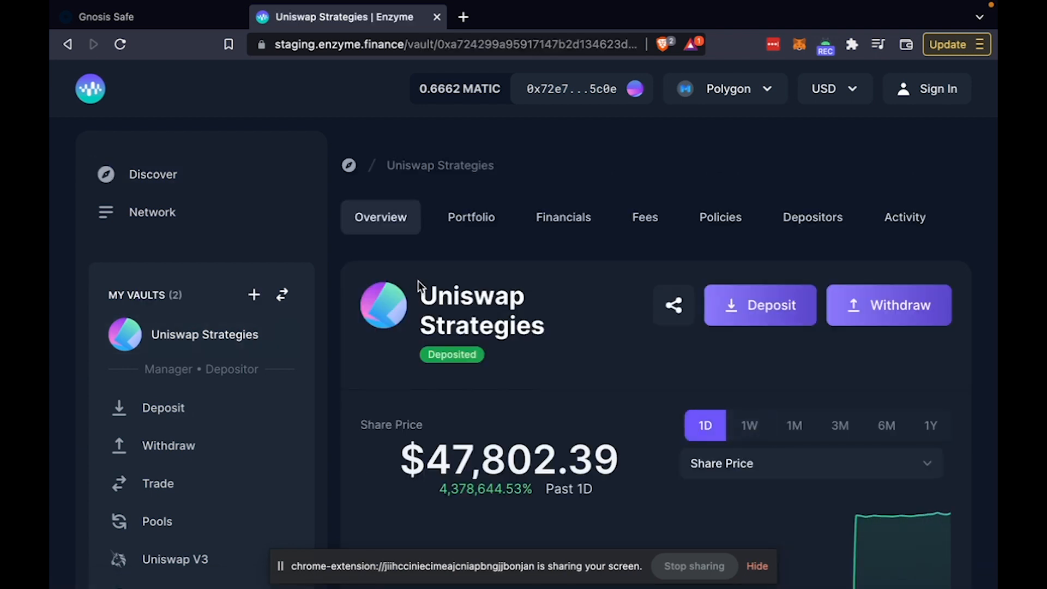
{"action": "mouse_move", "coordinate": [233, 342]}
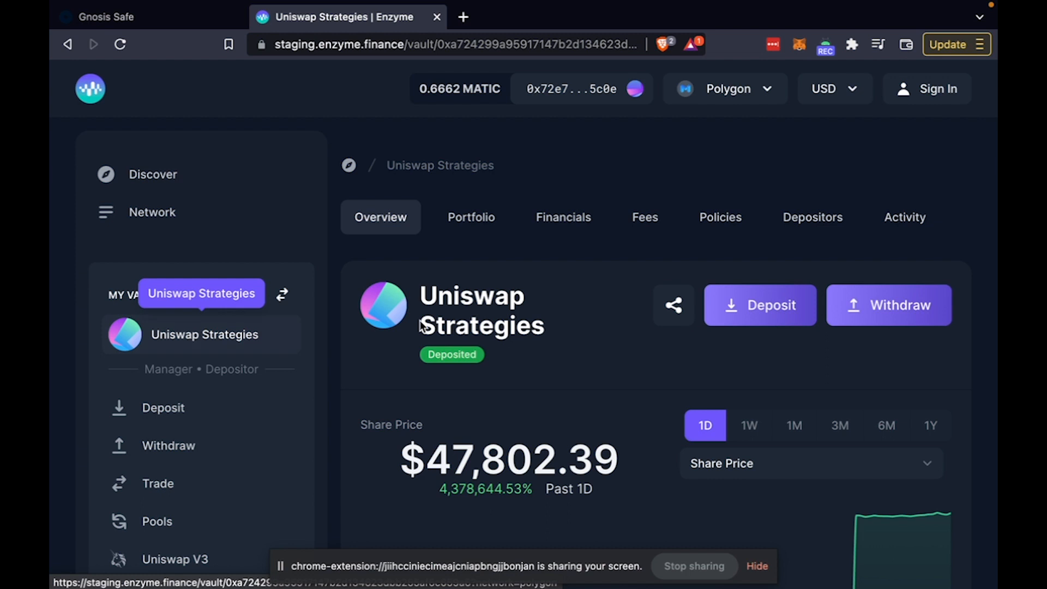
{"action": "left_click", "coordinate": [472, 216]}
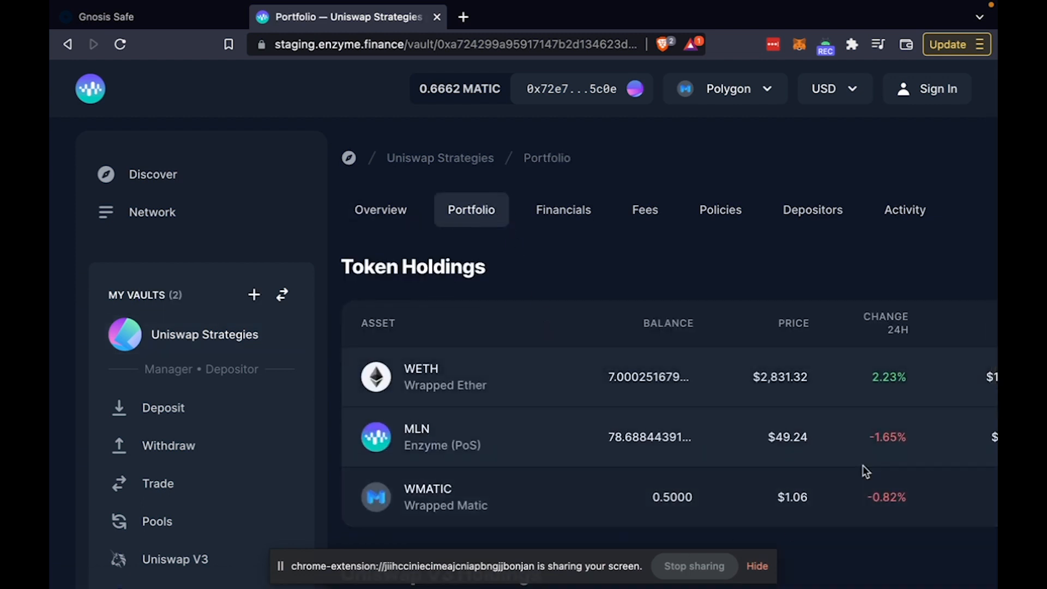
{"action": "mouse_move", "coordinate": [817, 366]}
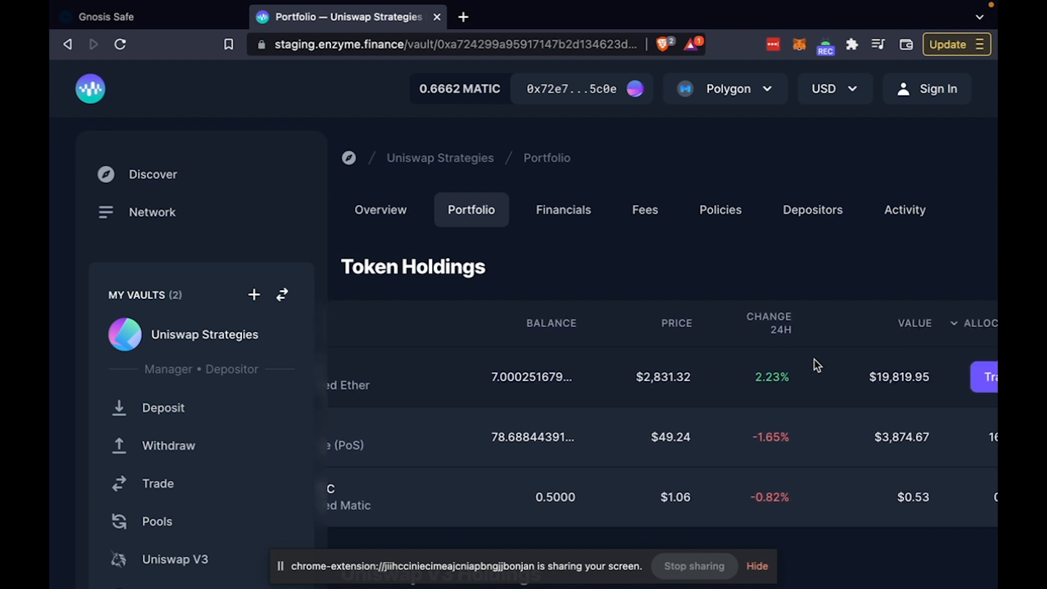
{"action": "scroll", "scroll_direction": "down", "scroll_amount": 3}
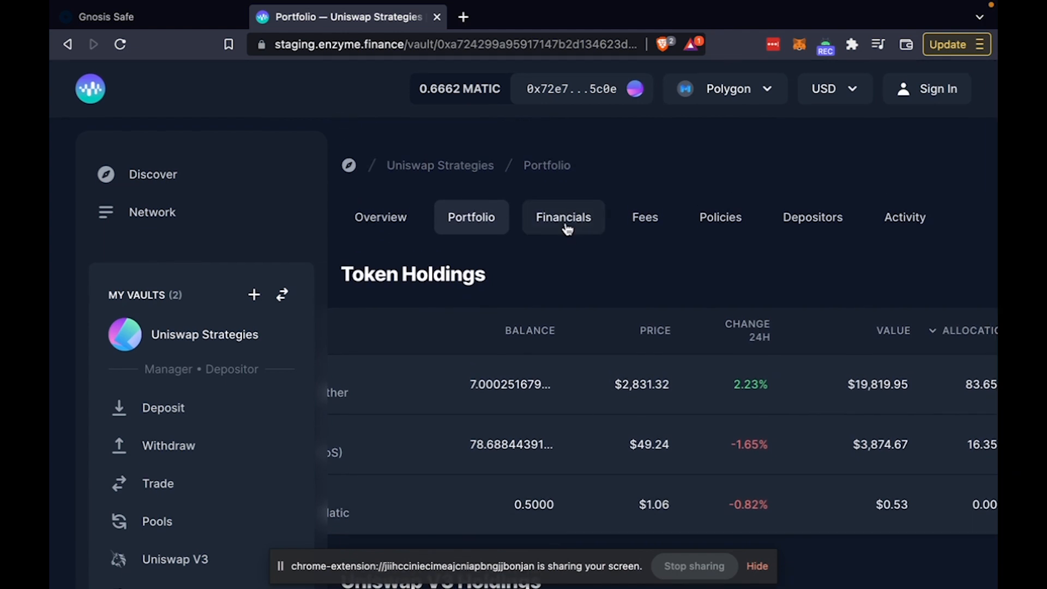
Review the vault's Financials and Fees, then switch to its Policies list.
{"action": "left_click", "coordinate": [563, 217]}
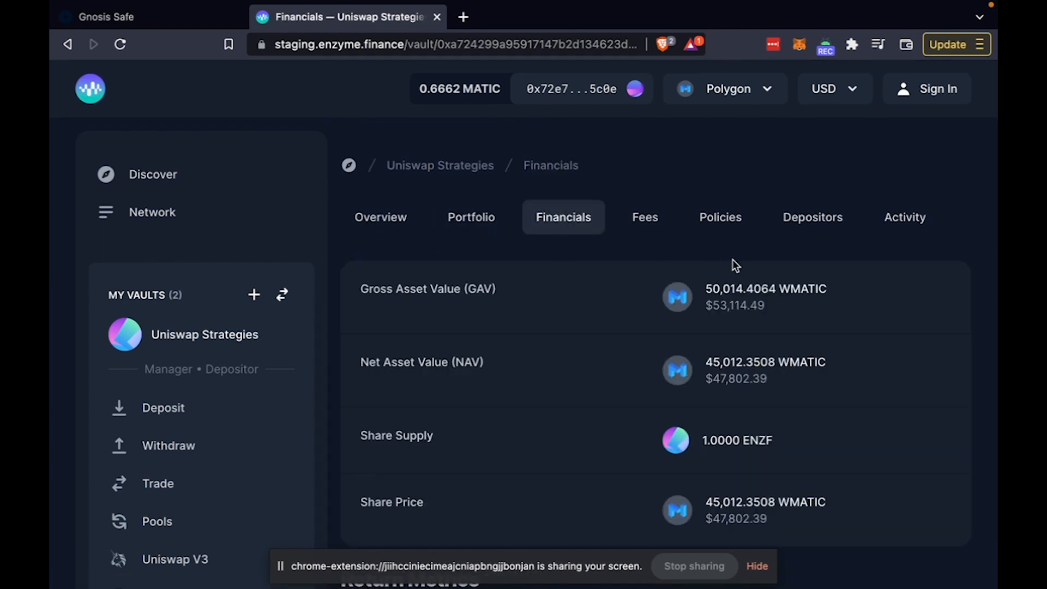
{"action": "mouse_move", "coordinate": [724, 412]}
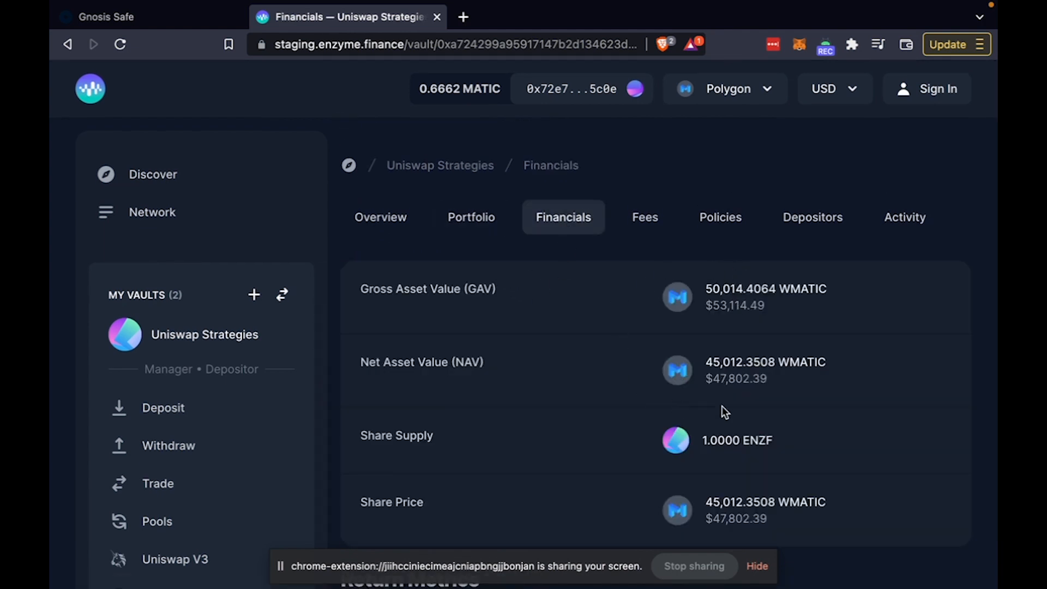
{"action": "left_click", "coordinate": [644, 217]}
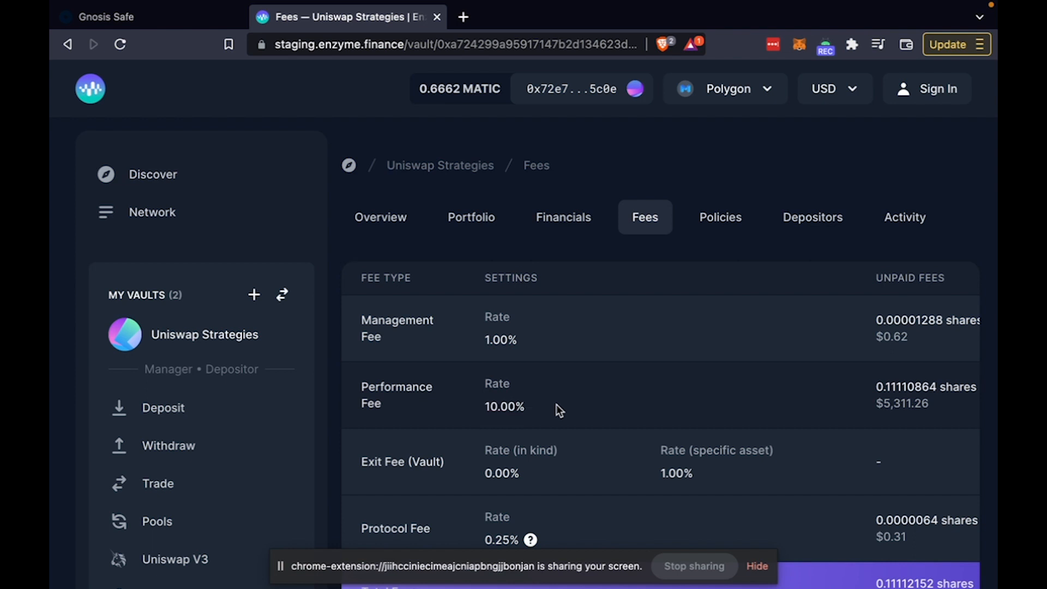
{"action": "left_click", "coordinate": [719, 217]}
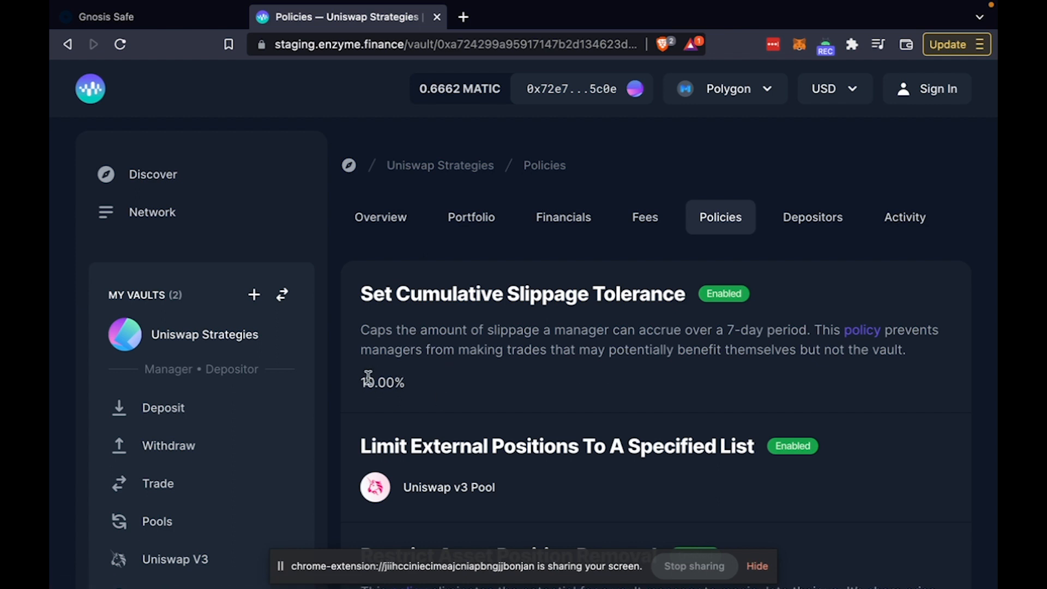
{"action": "mouse_move", "coordinate": [364, 384]}
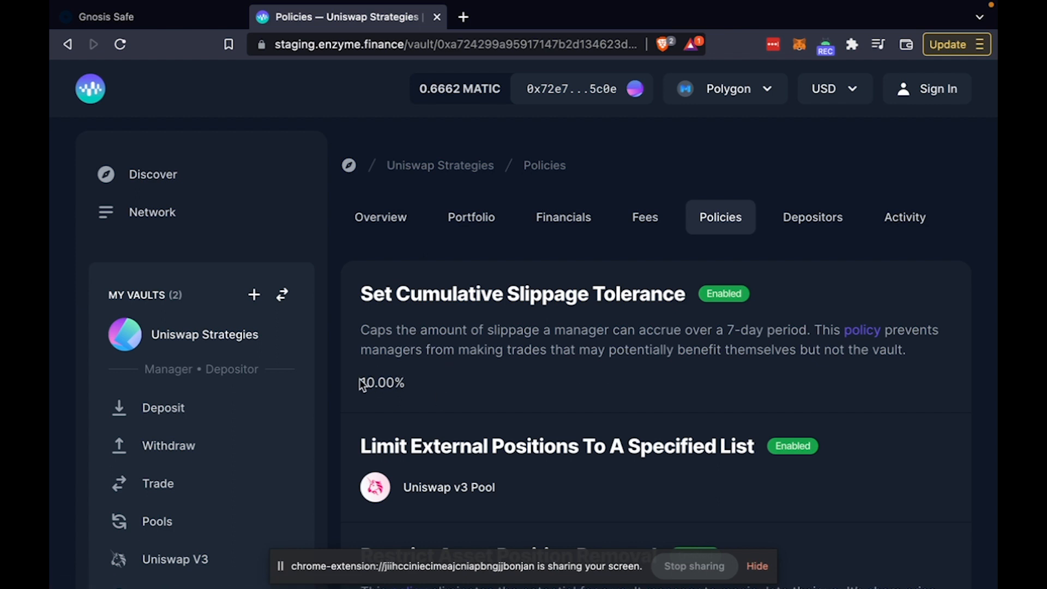
{"action": "mouse_move", "coordinate": [418, 394]}
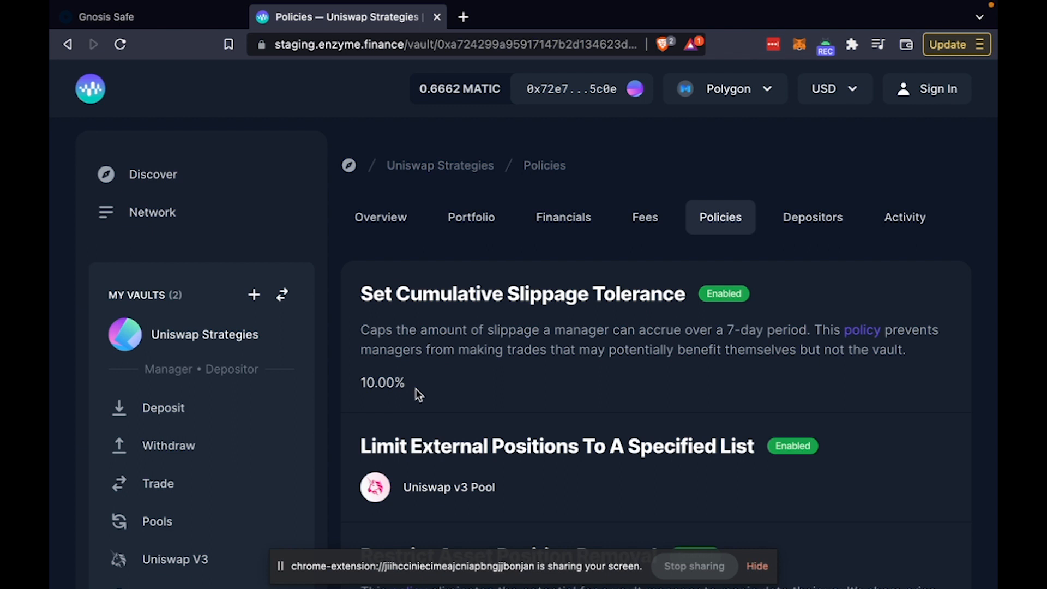
Highlight the 10.00% slippage tolerance and scroll through the remaining enabled policies.
{"action": "double_click", "coordinate": [382, 383]}
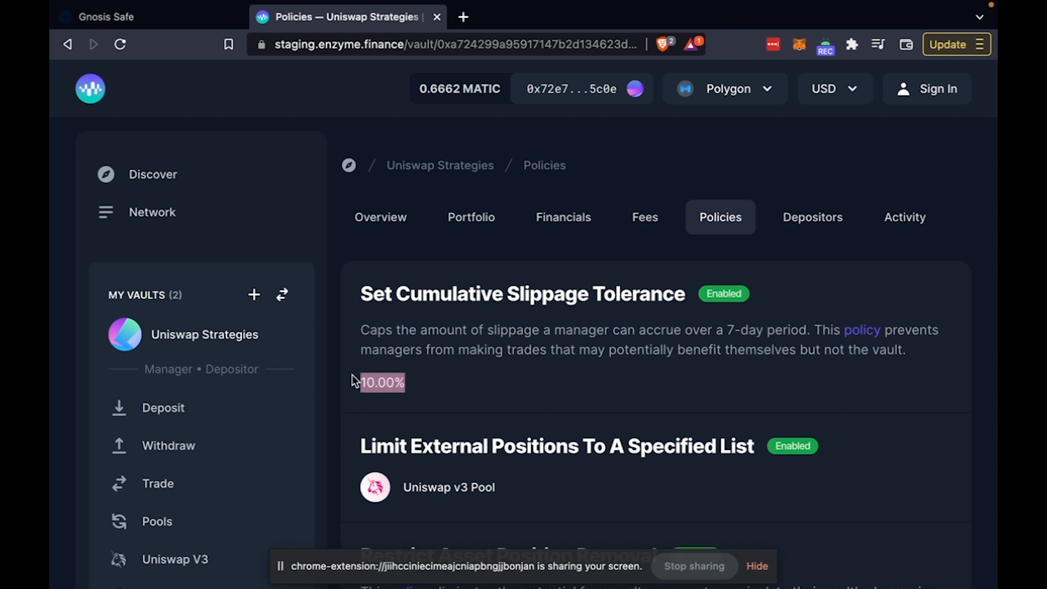
{"action": "mouse_move", "coordinate": [465, 382]}
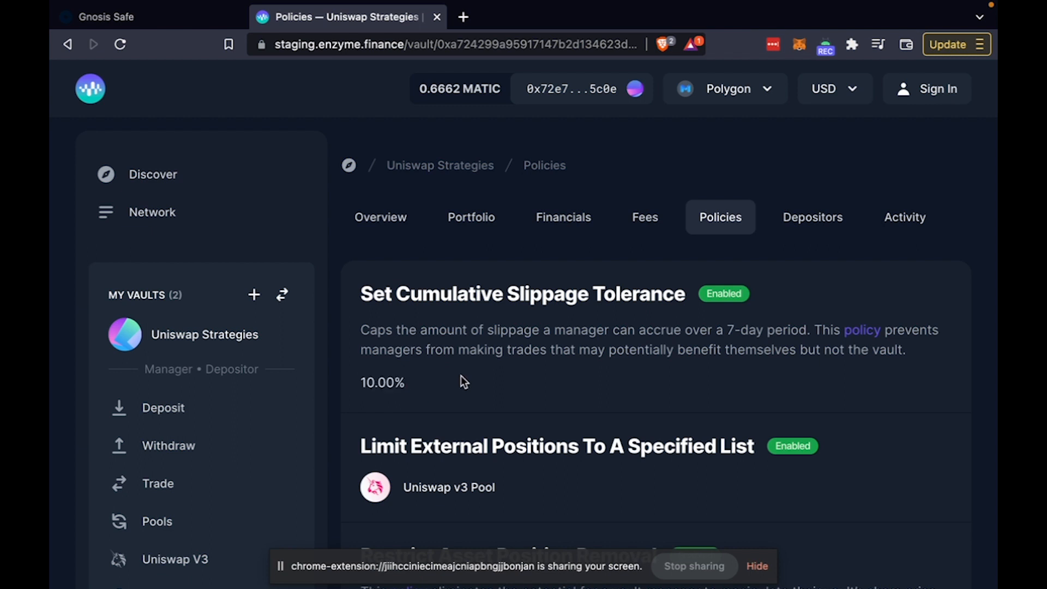
{"action": "mouse_move", "coordinate": [459, 394]}
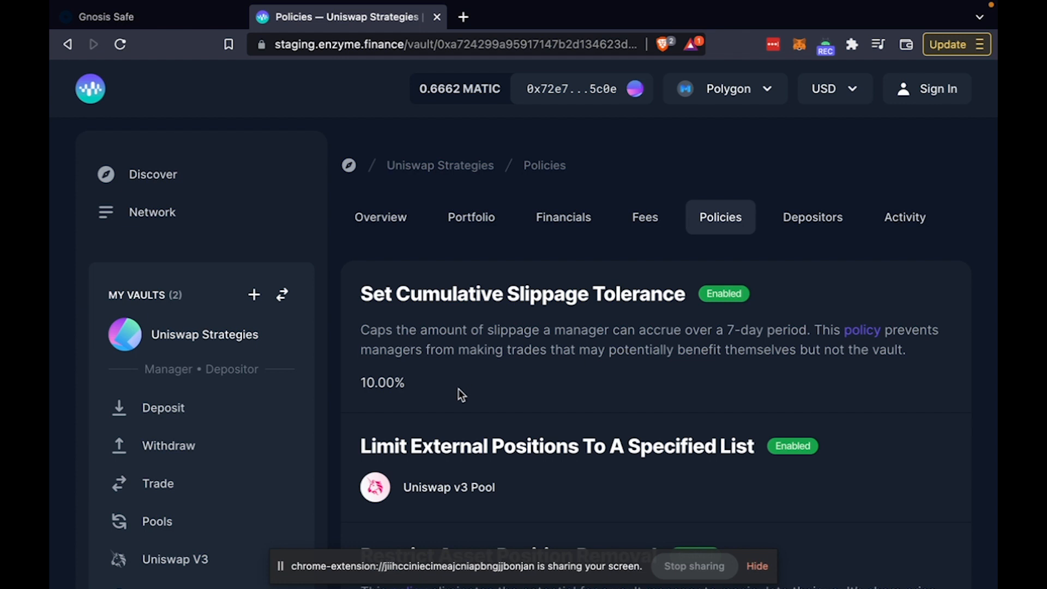
{"action": "scroll", "scroll_direction": "down", "scroll_amount": 3}
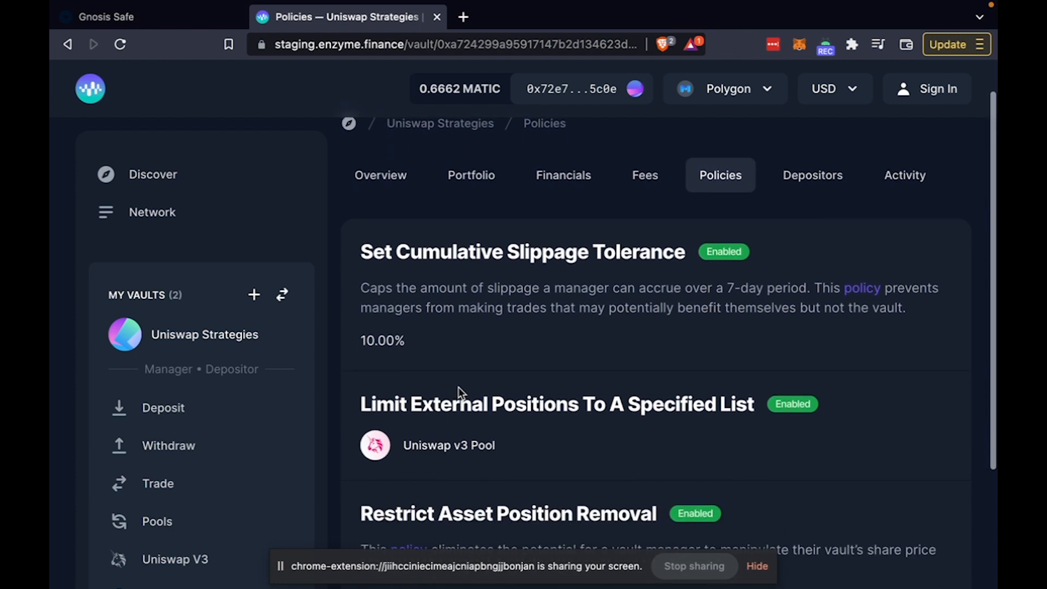
{"action": "scroll", "scroll_direction": "down", "scroll_amount": 3}
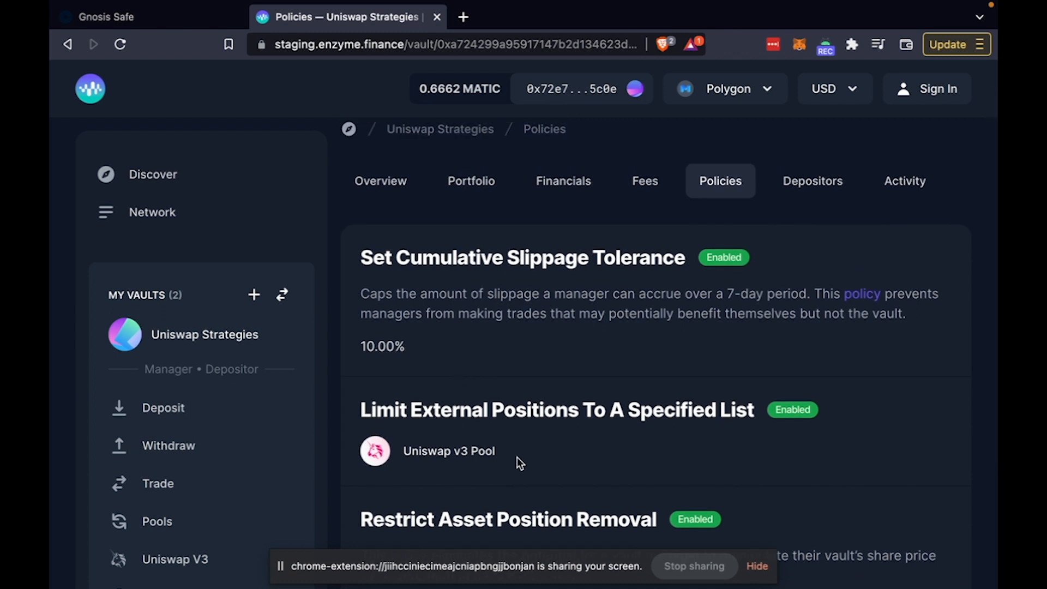
{"action": "mouse_move", "coordinate": [561, 459]}
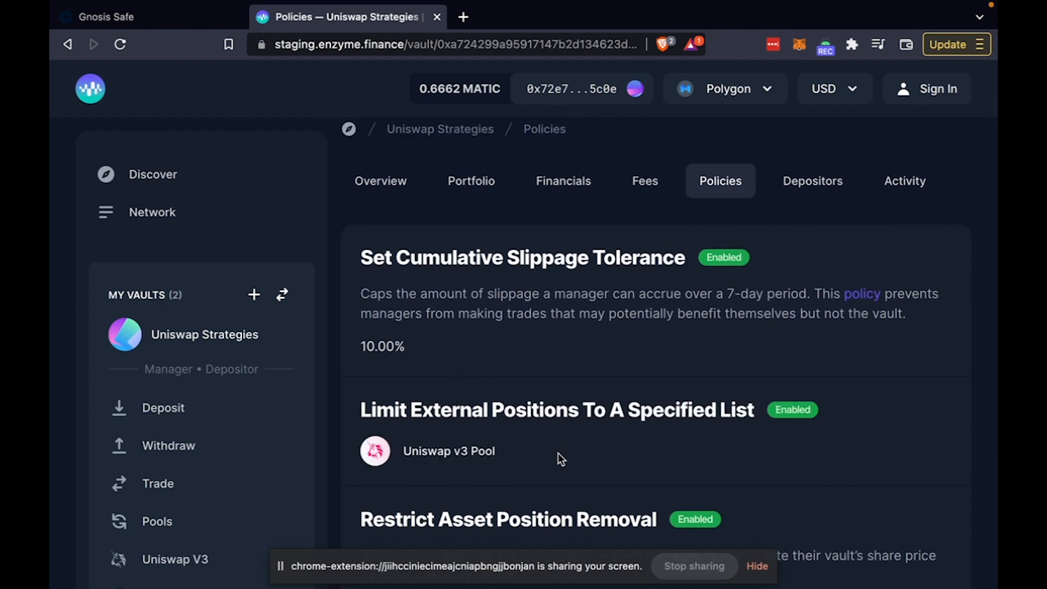
{"action": "scroll", "scroll_direction": "down", "scroll_amount": 3}
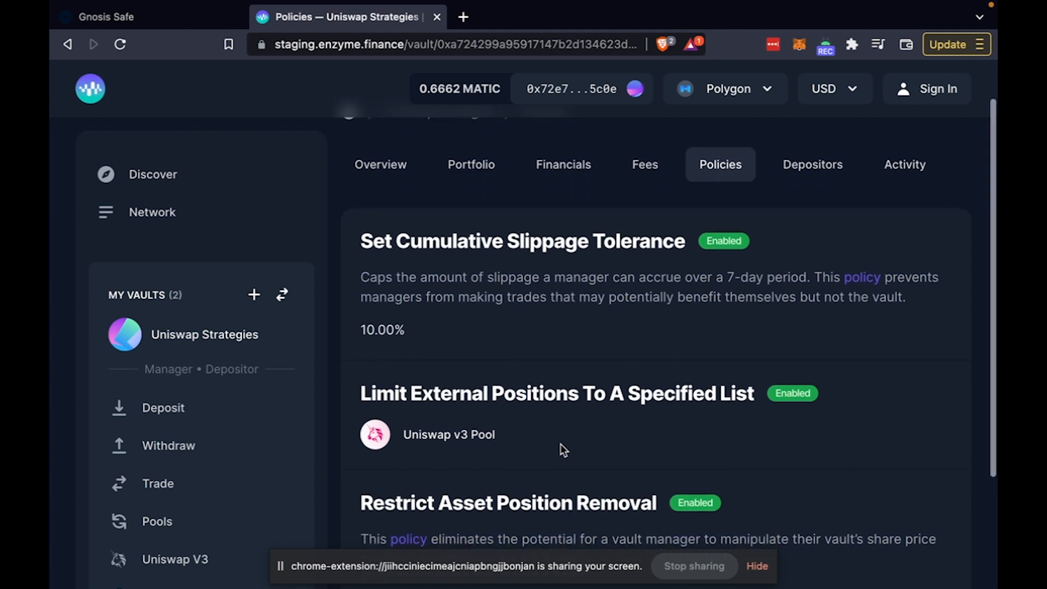
{"action": "double_click", "coordinate": [449, 434]}
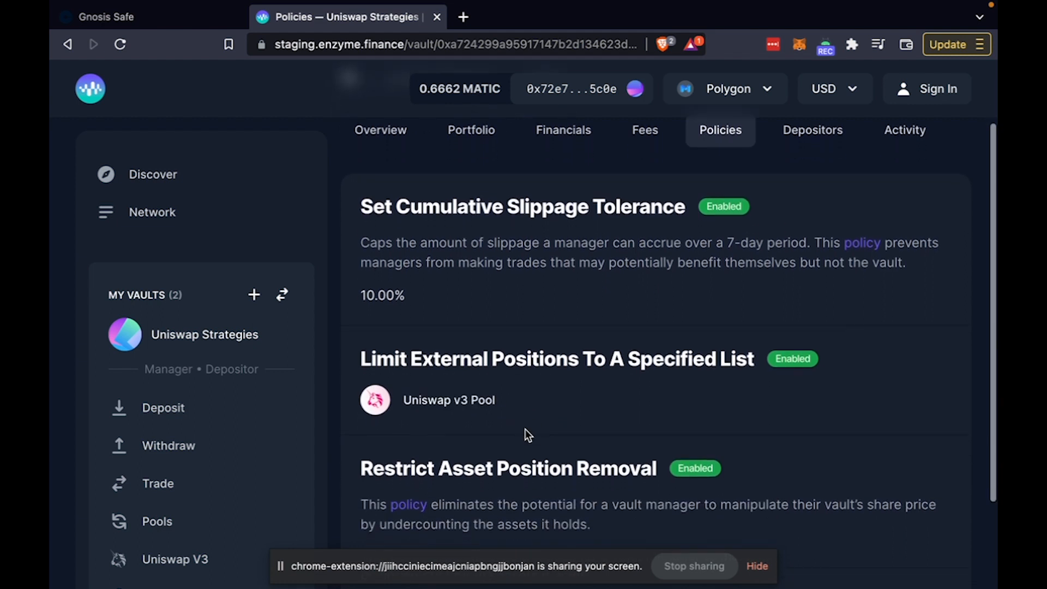
{"action": "scroll", "scroll_direction": "down", "scroll_amount": 3}
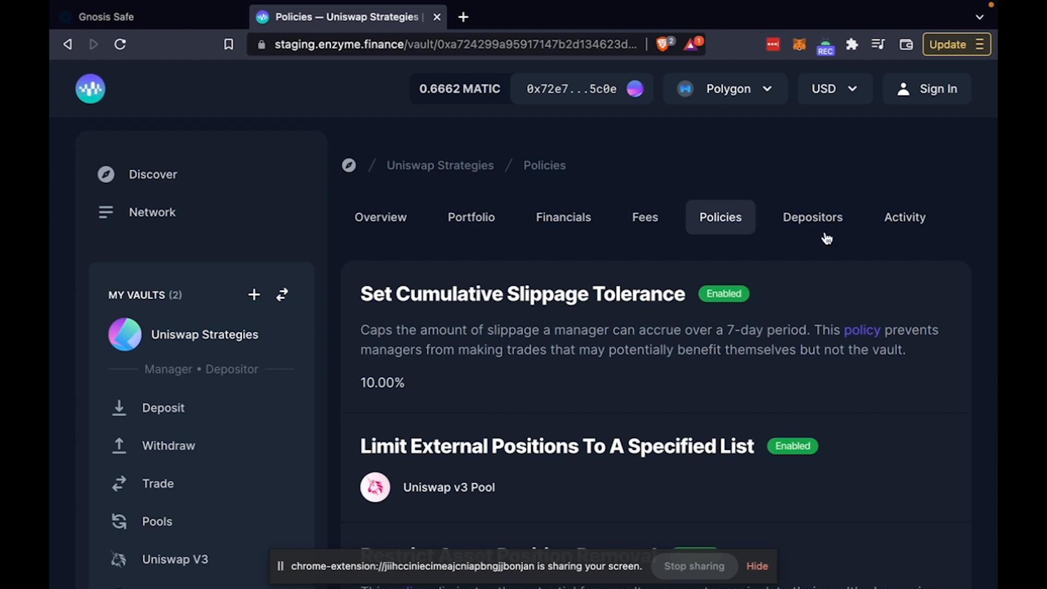
Check the vault's single depositor, then review its activity history including the Uniswap V3 position creation.
{"action": "left_click", "coordinate": [811, 216]}
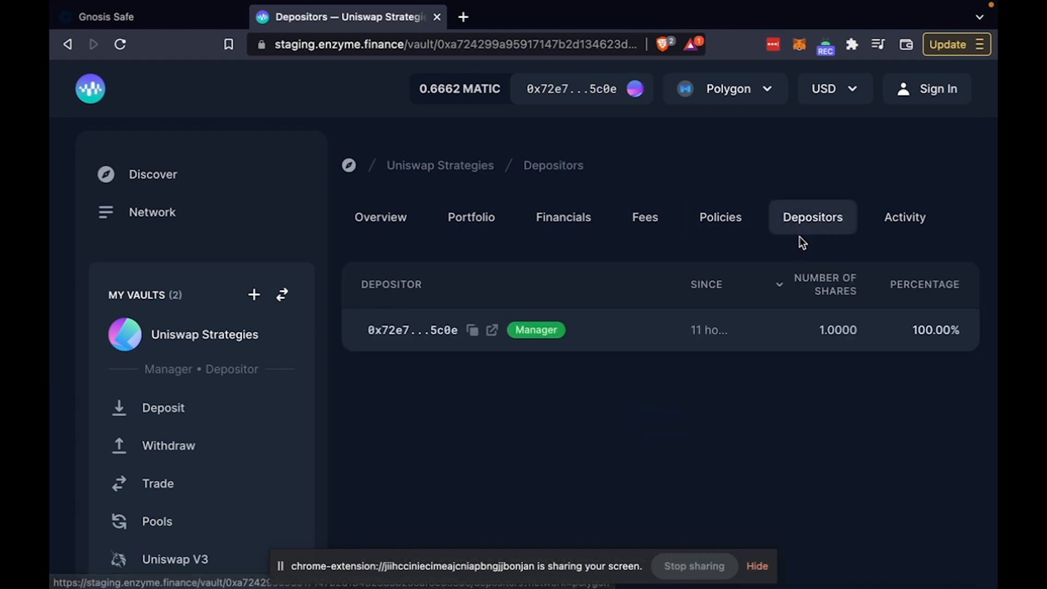
{"action": "mouse_move", "coordinate": [776, 476]}
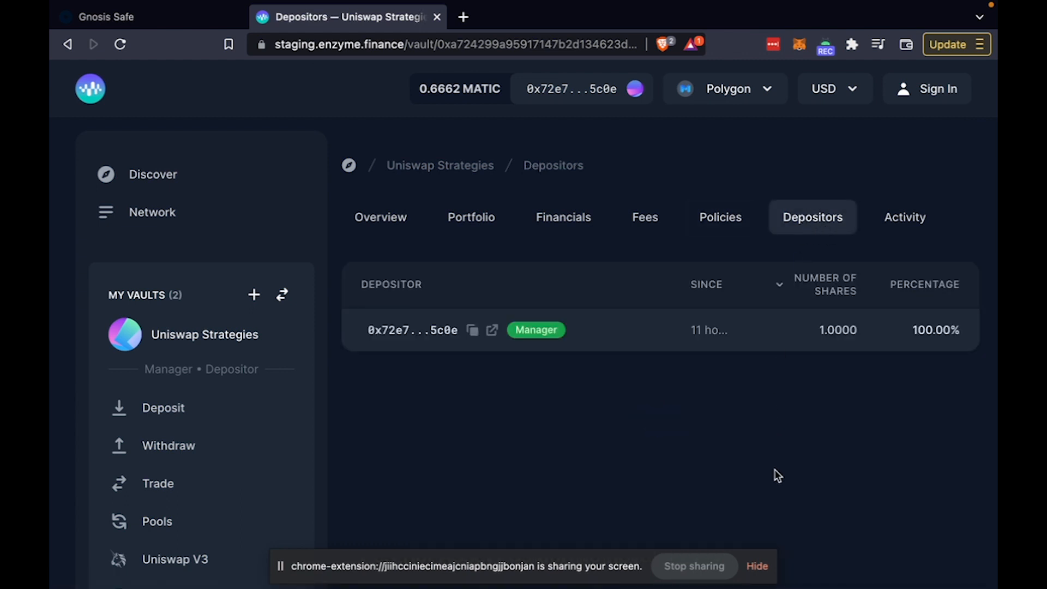
{"action": "mouse_move", "coordinate": [778, 419]}
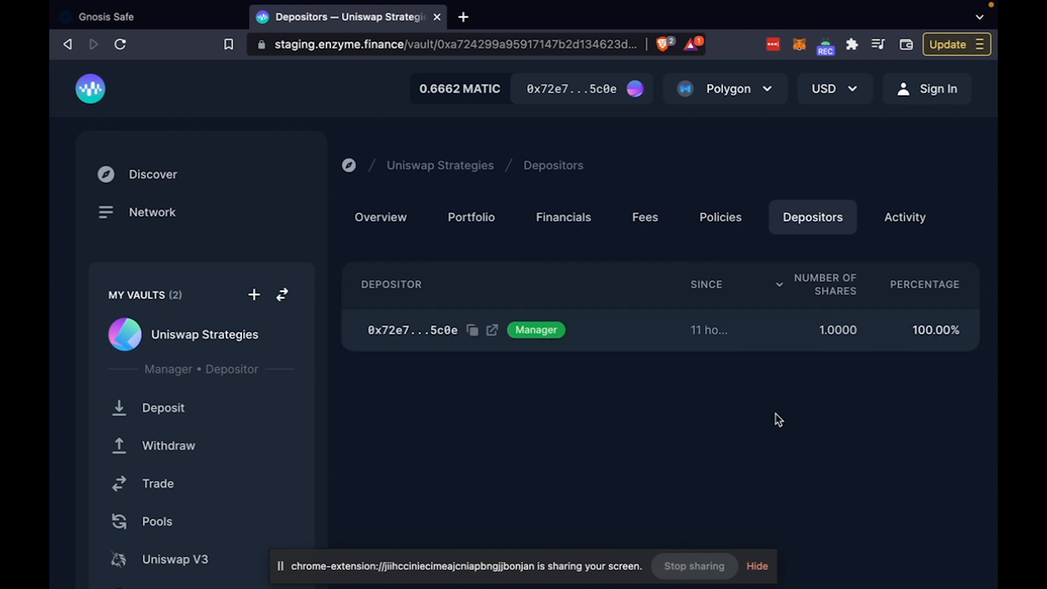
{"action": "left_click", "coordinate": [904, 216]}
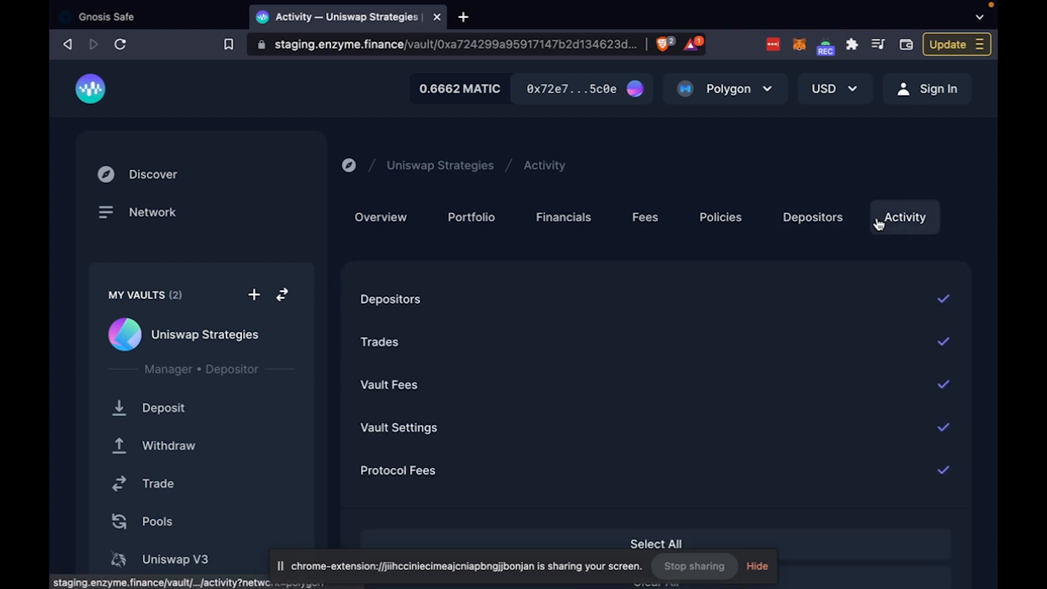
{"action": "scroll", "scroll_direction": "down", "scroll_amount": 3}
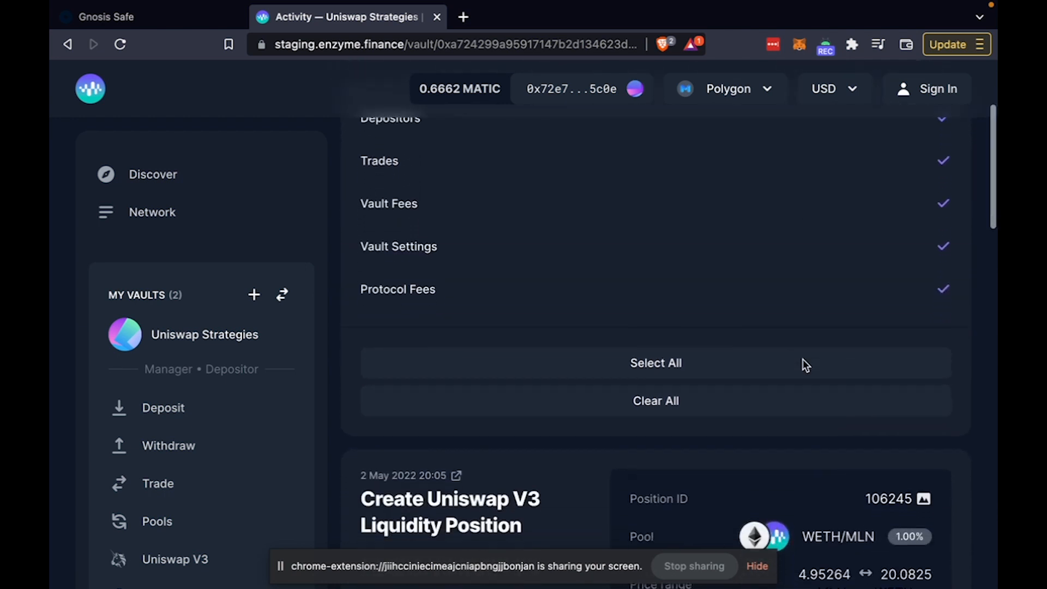
{"action": "scroll", "scroll_direction": "down", "scroll_amount": 3}
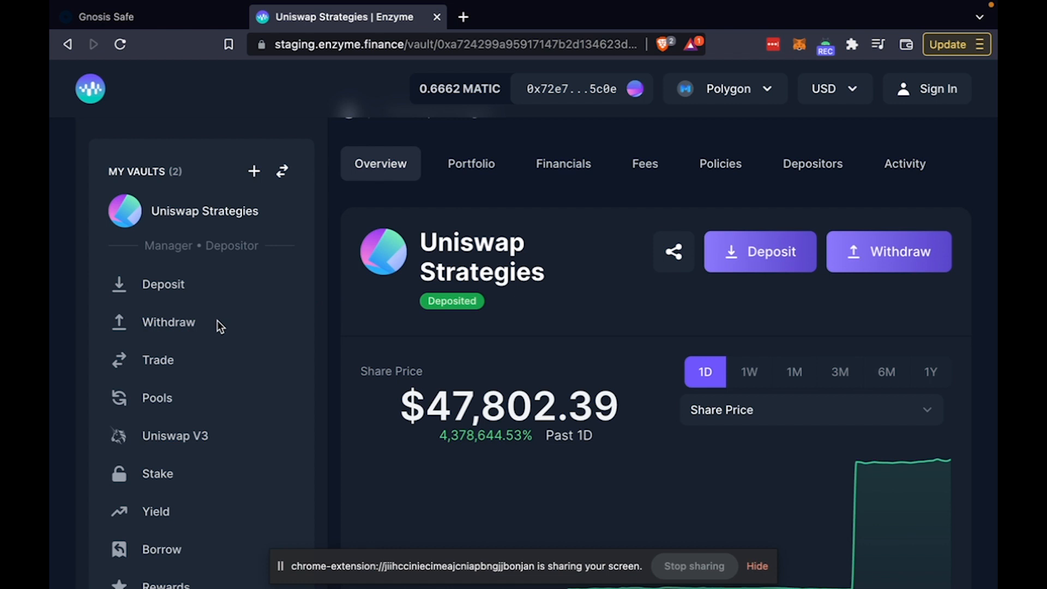
{"action": "mouse_move", "coordinate": [127, 393]}
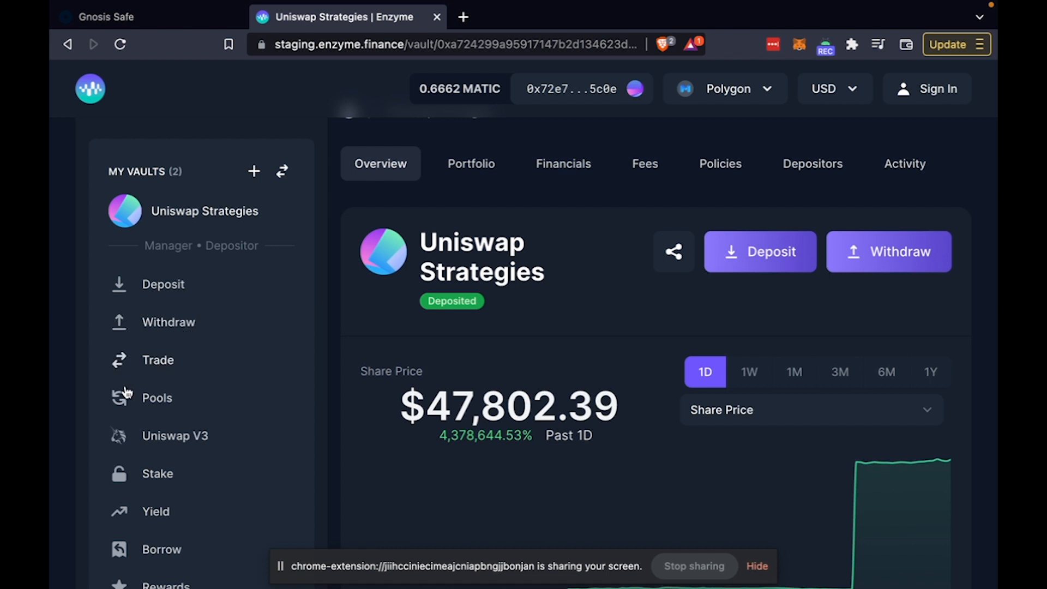
View the vault's Trade page with the WMATIC-to-MLN swap quoted via ParaSwap V5.
{"action": "left_click", "coordinate": [159, 359]}
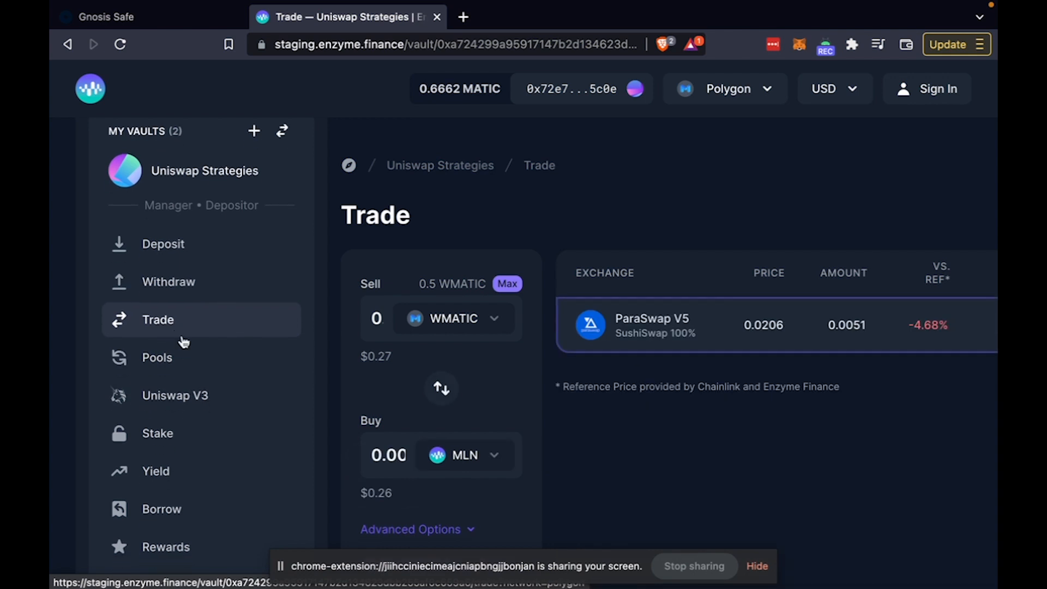
{"action": "mouse_move", "coordinate": [140, 327]}
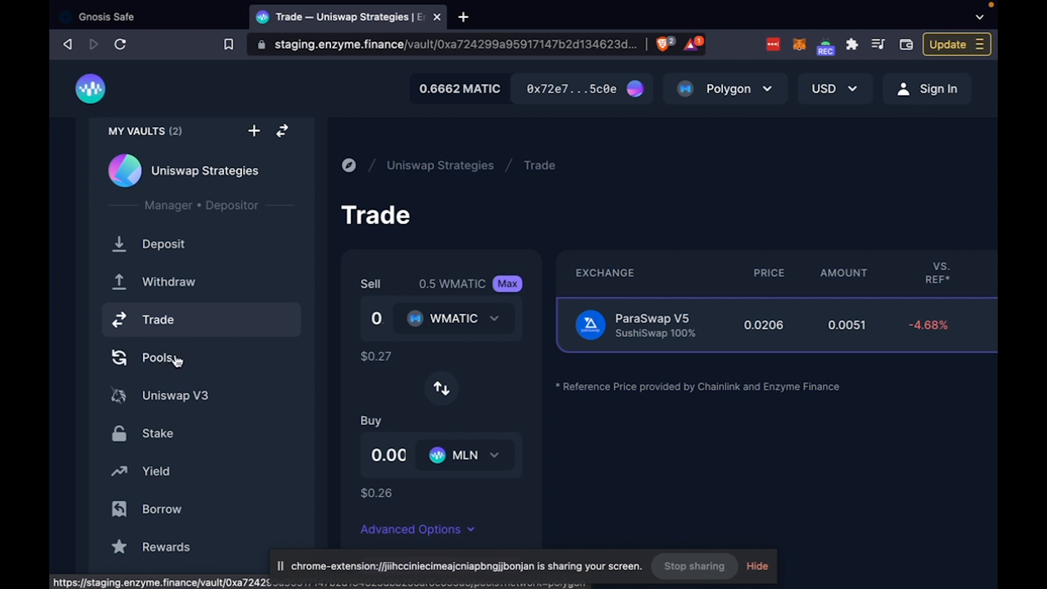
{"action": "mouse_move", "coordinate": [160, 361]}
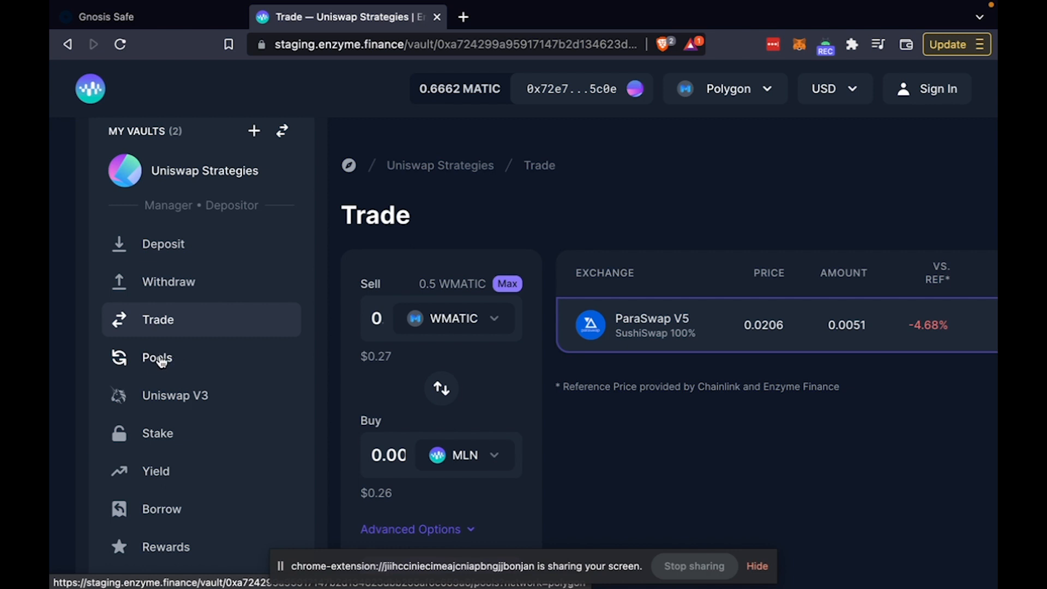
{"action": "mouse_move", "coordinate": [145, 368]}
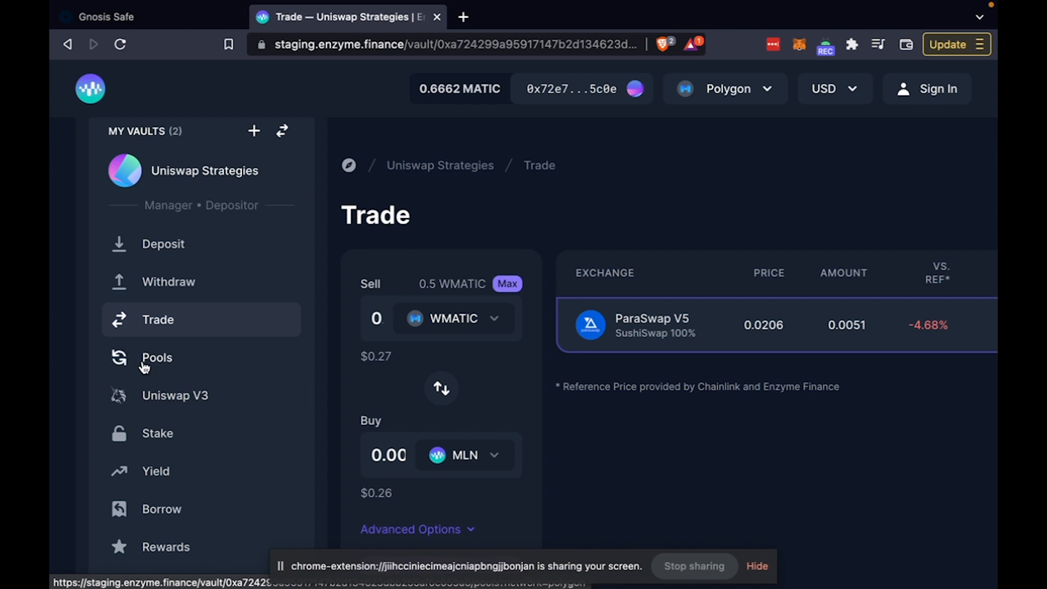
{"action": "mouse_move", "coordinate": [143, 451]}
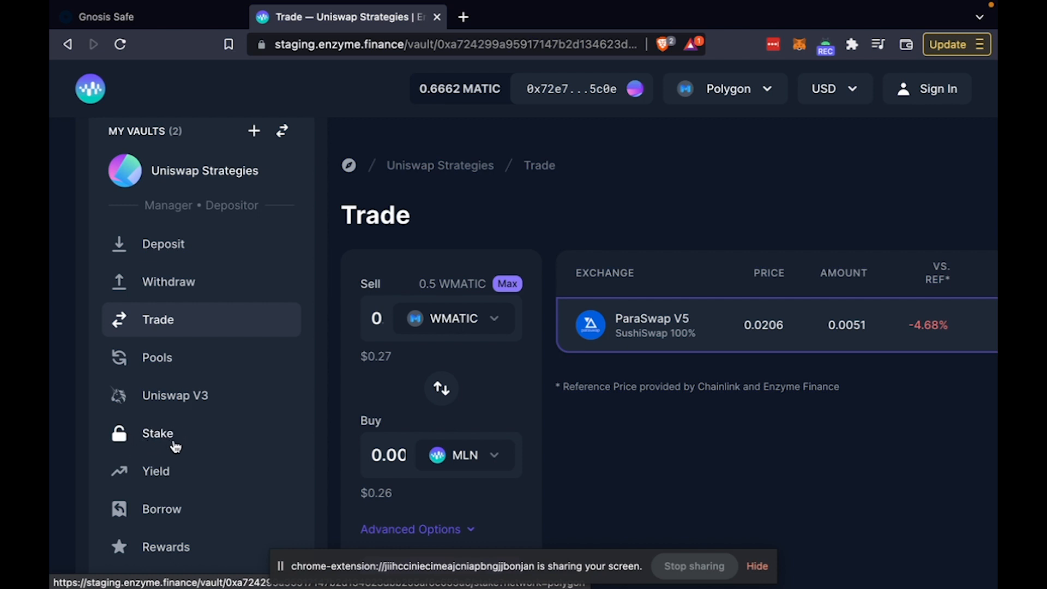
{"action": "scroll", "scroll_direction": "down", "scroll_amount": 3}
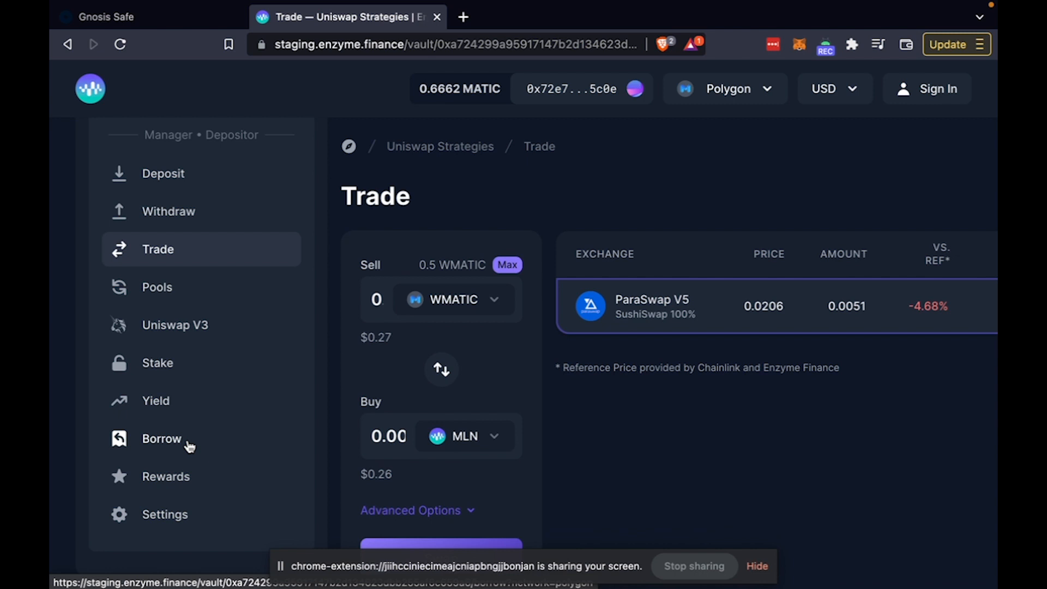
{"action": "mouse_move", "coordinate": [213, 478]}
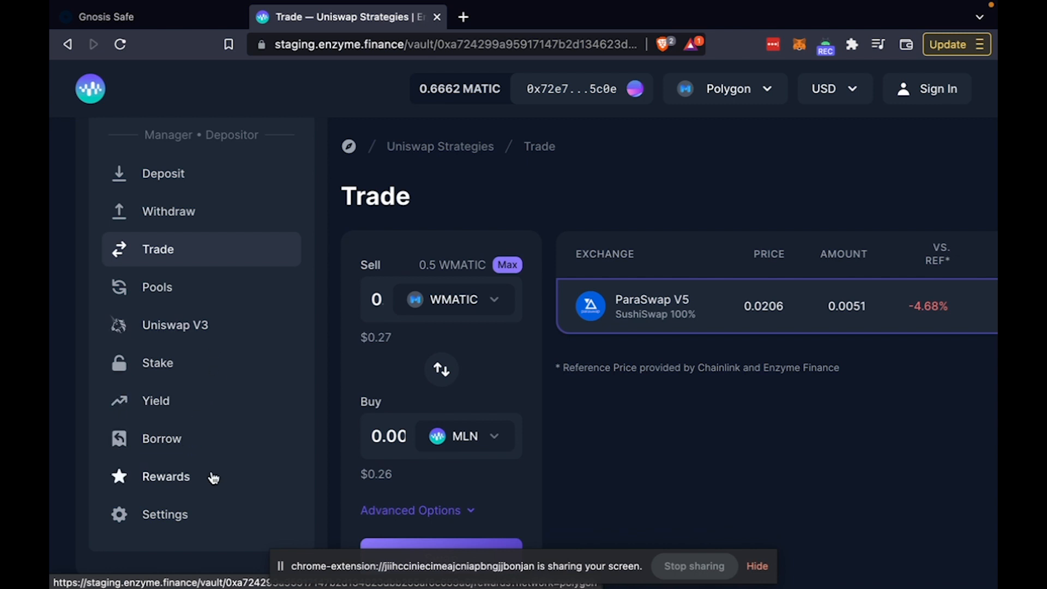
{"action": "mouse_move", "coordinate": [213, 485]}
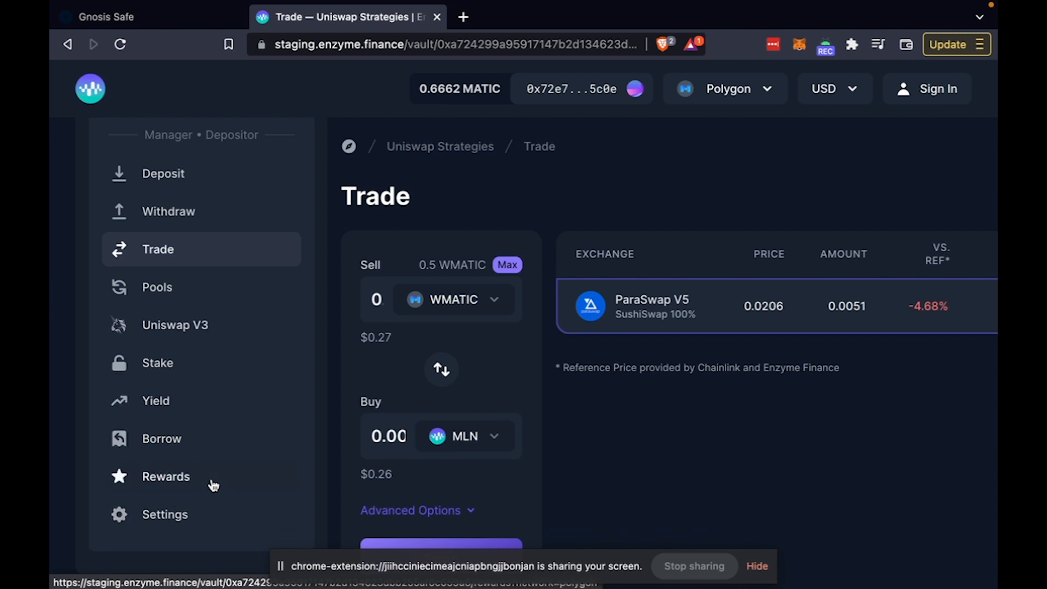
{"action": "mouse_move", "coordinate": [188, 488]}
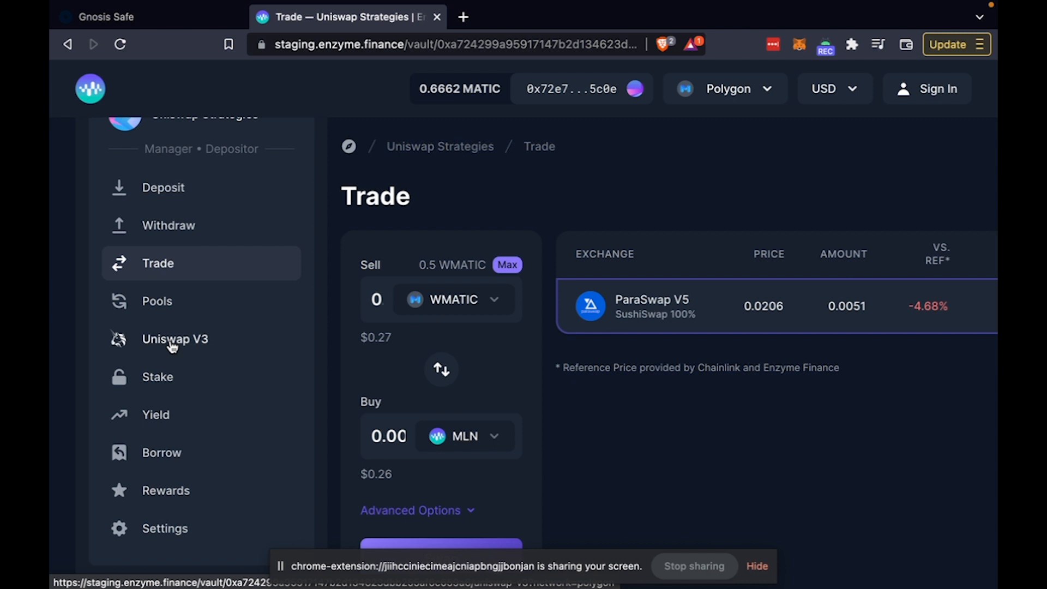
List the vault's three WETH/MLN 1% Uniswap V3 positions, one in range and two out of range.
{"action": "left_click", "coordinate": [174, 338]}
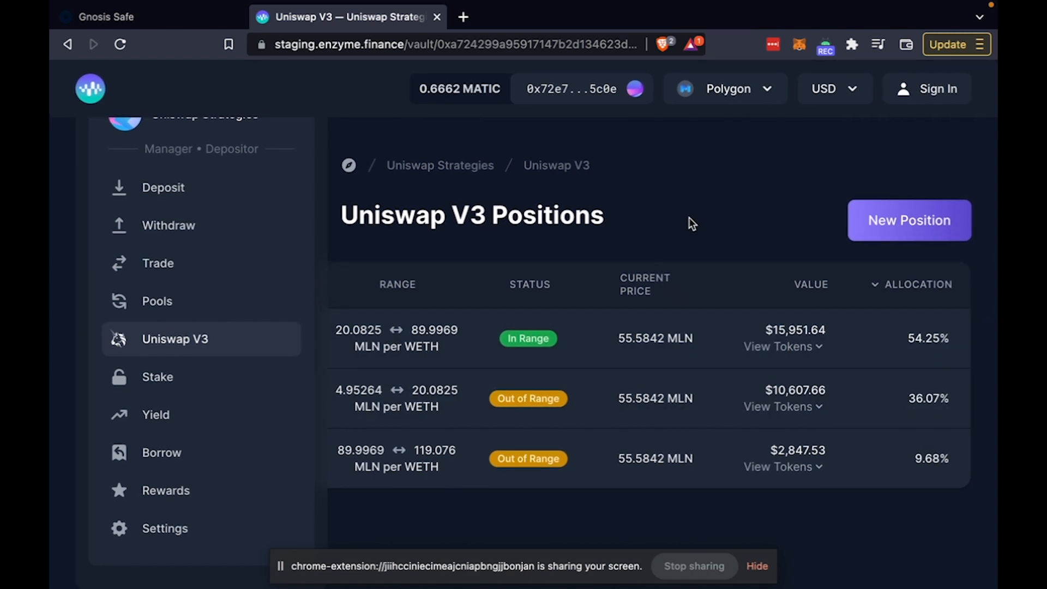
{"action": "mouse_move", "coordinate": [725, 204]}
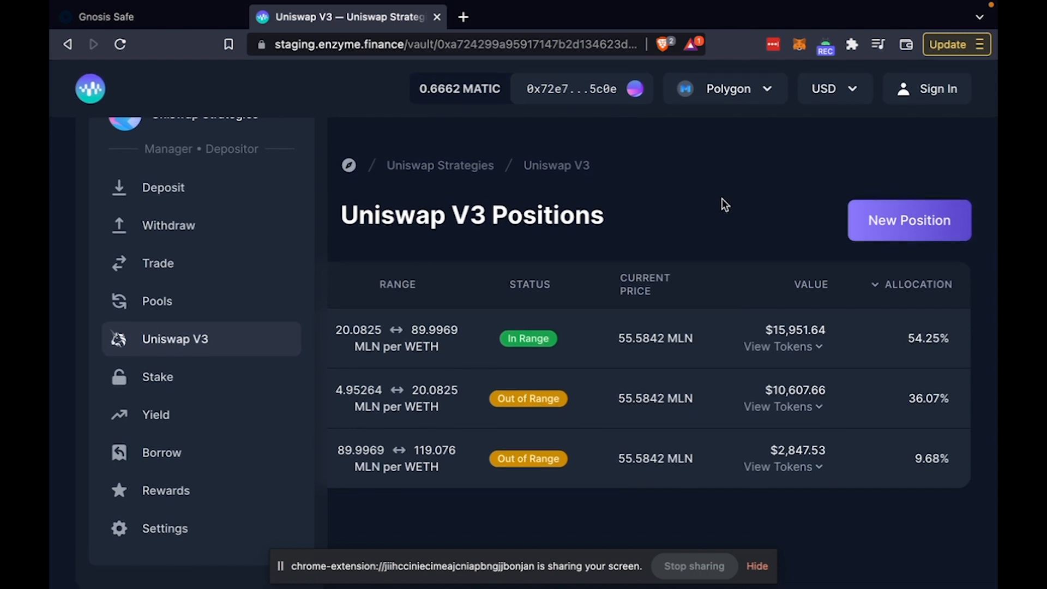
{"action": "left_click", "coordinate": [158, 263]}
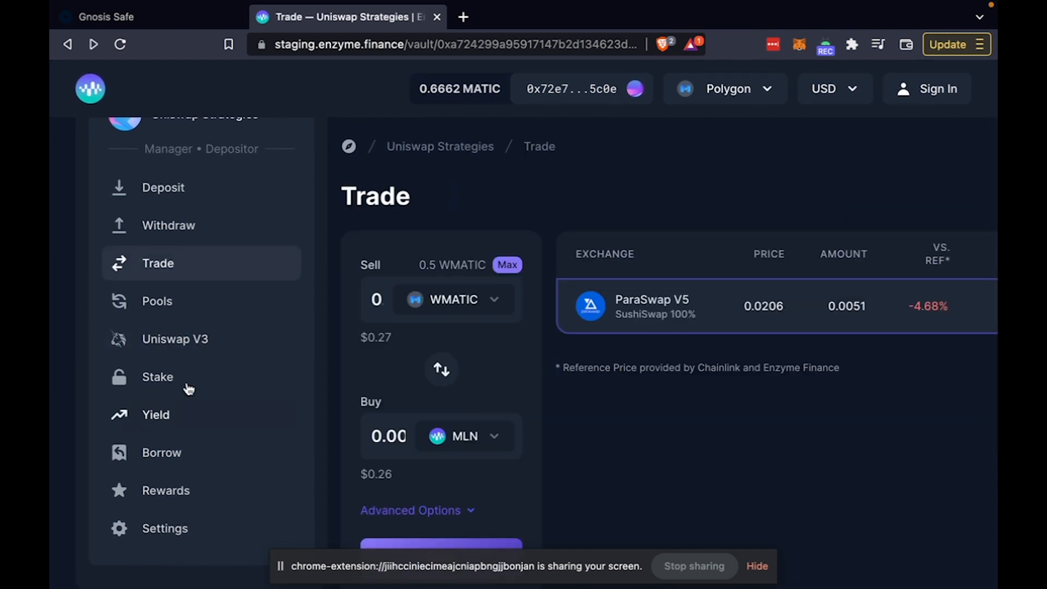
{"action": "left_click", "coordinate": [174, 338]}
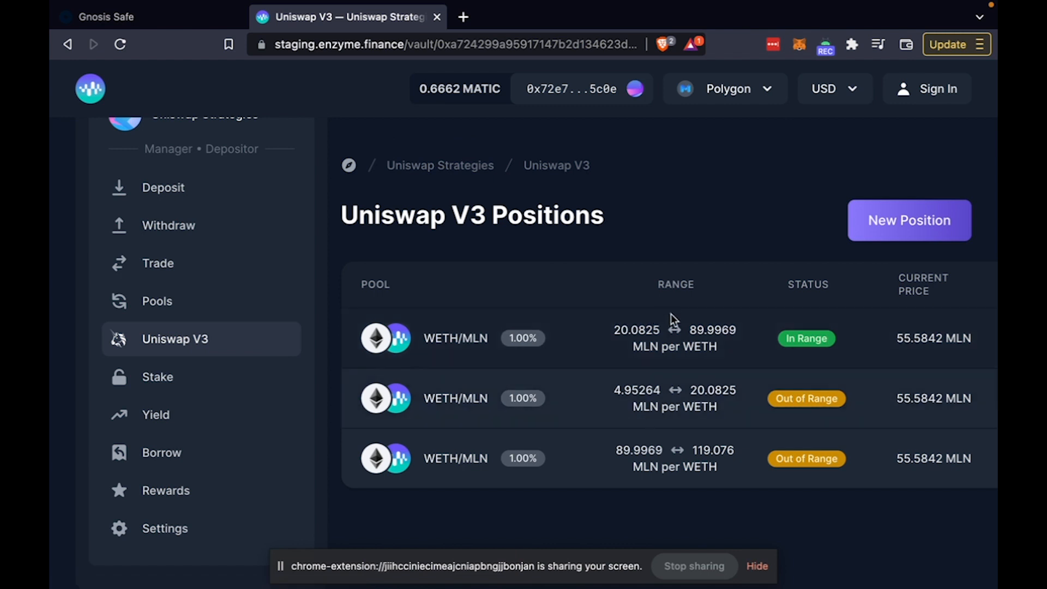
{"action": "mouse_move", "coordinate": [715, 361]}
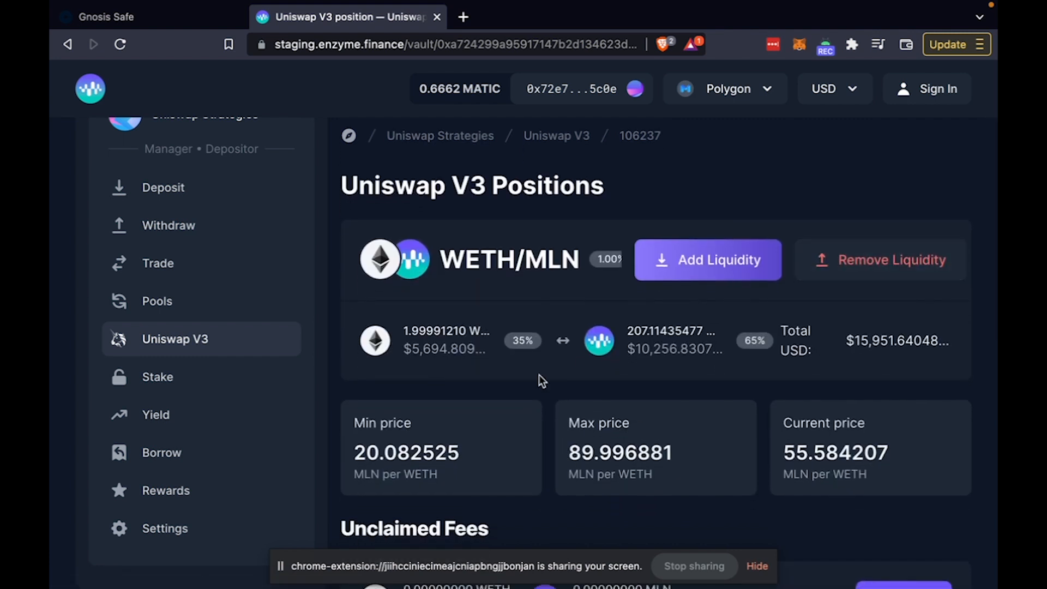
{"action": "mouse_move", "coordinate": [209, 450]}
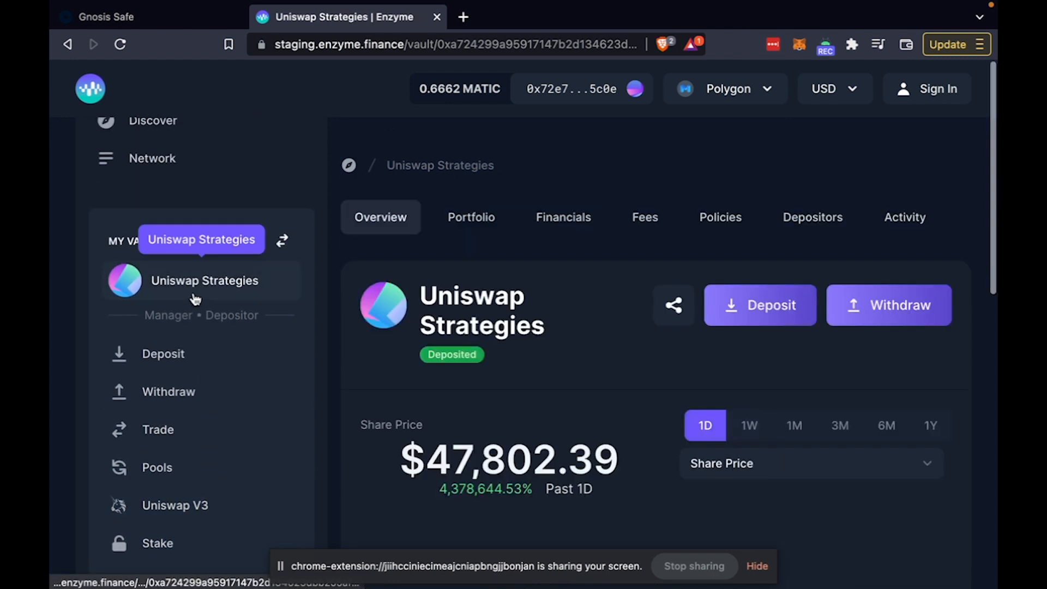
{"action": "left_click", "coordinate": [470, 216]}
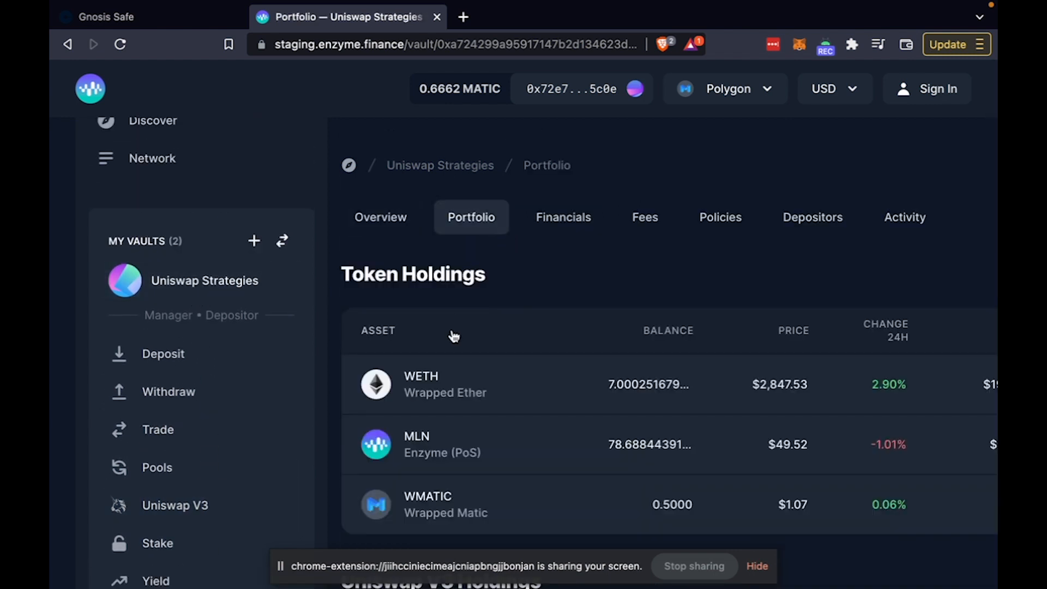
{"action": "scroll", "scroll_direction": "down", "scroll_amount": 3}
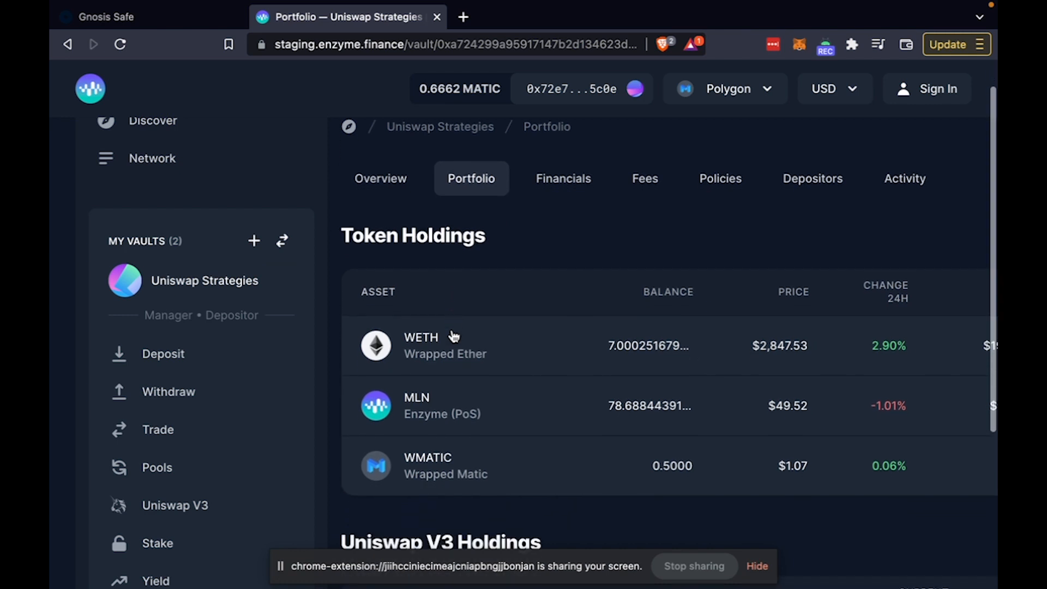
{"action": "scroll", "scroll_direction": "down", "scroll_amount": 3}
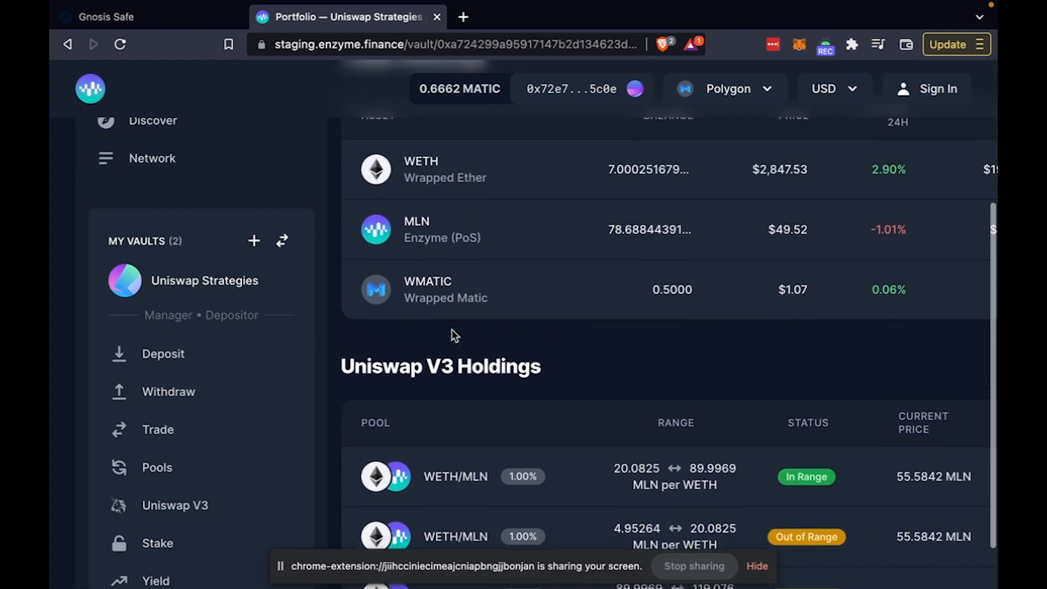
{"action": "left_click", "coordinate": [204, 280]}
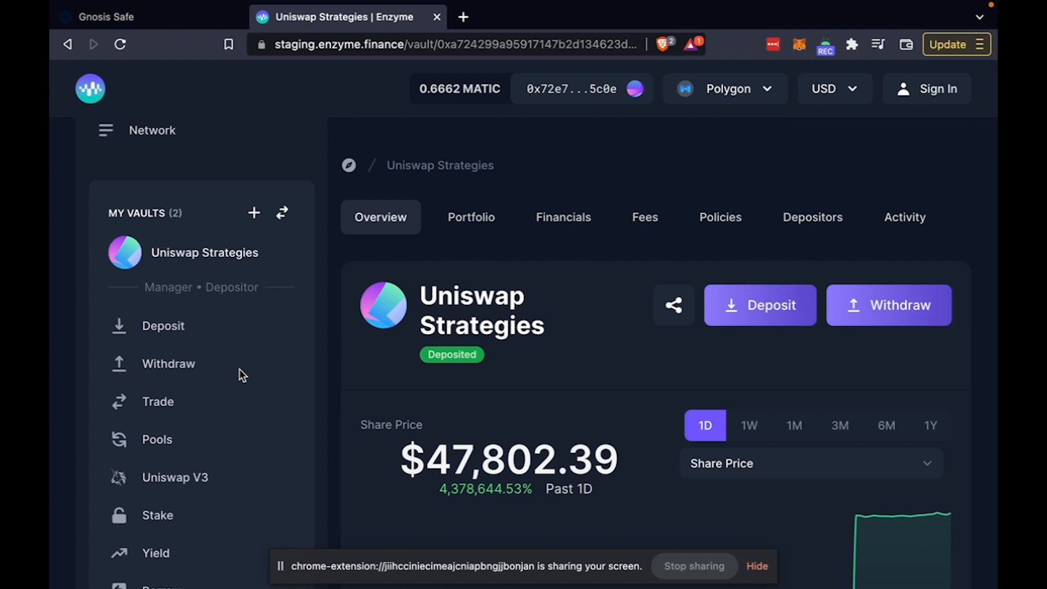
{"action": "mouse_move", "coordinate": [409, 245]}
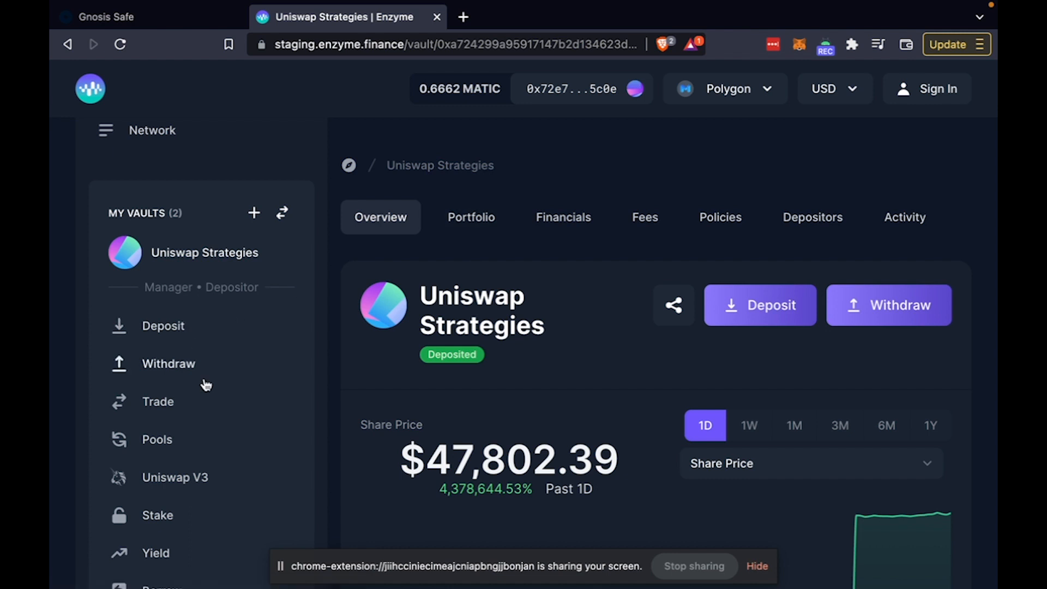
{"action": "scroll", "scroll_direction": "down", "scroll_amount": 3}
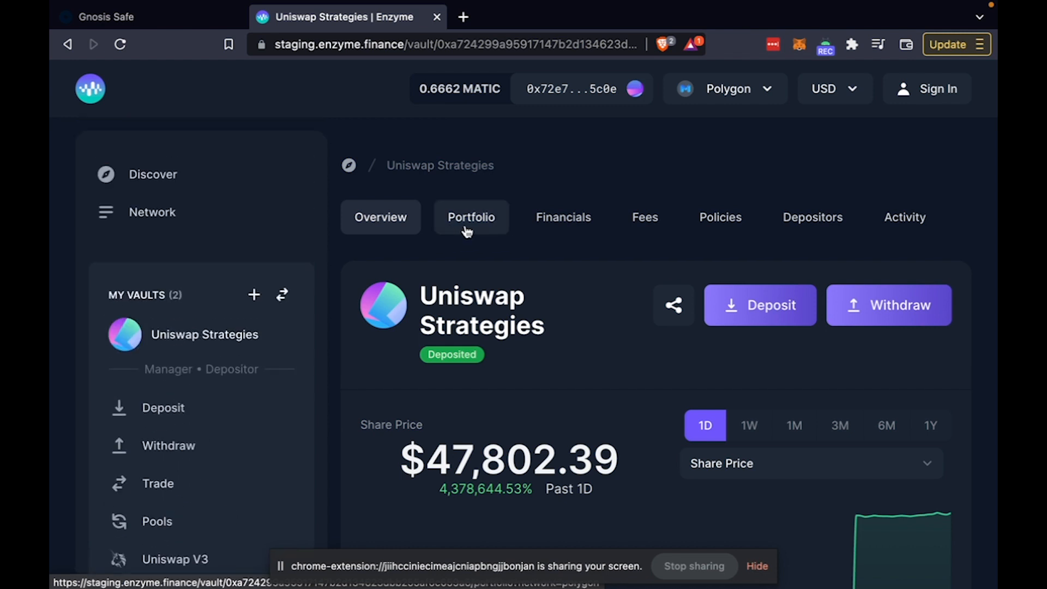
{"action": "left_click", "coordinate": [472, 216]}
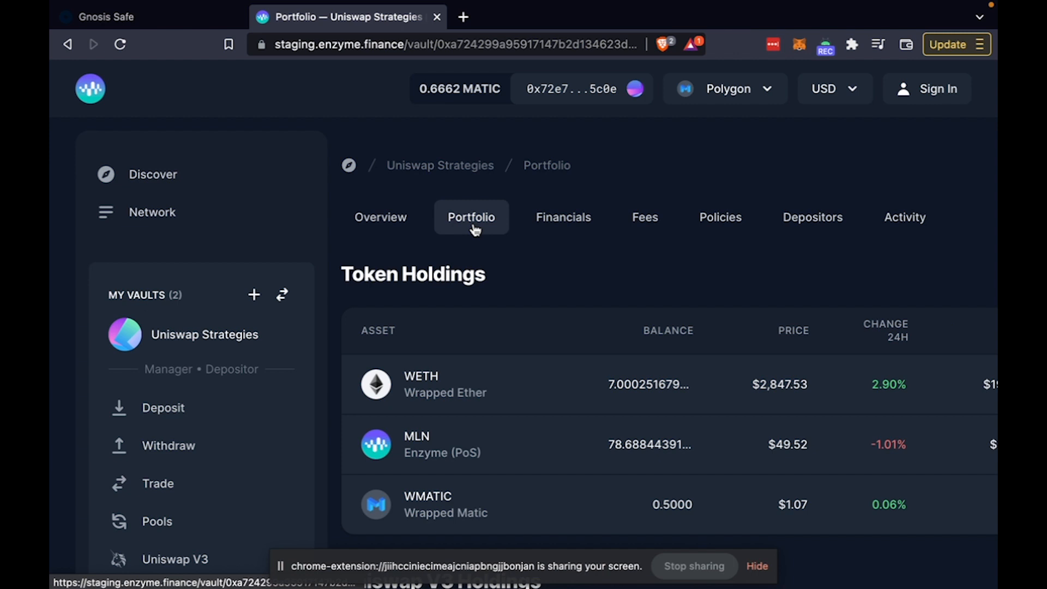
{"action": "left_click", "coordinate": [381, 216]}
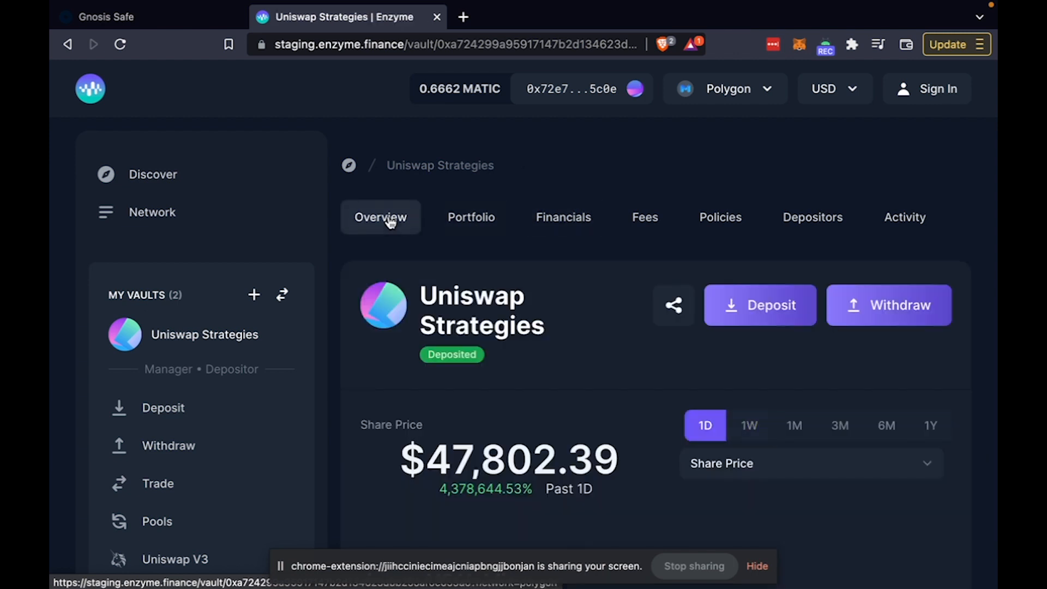